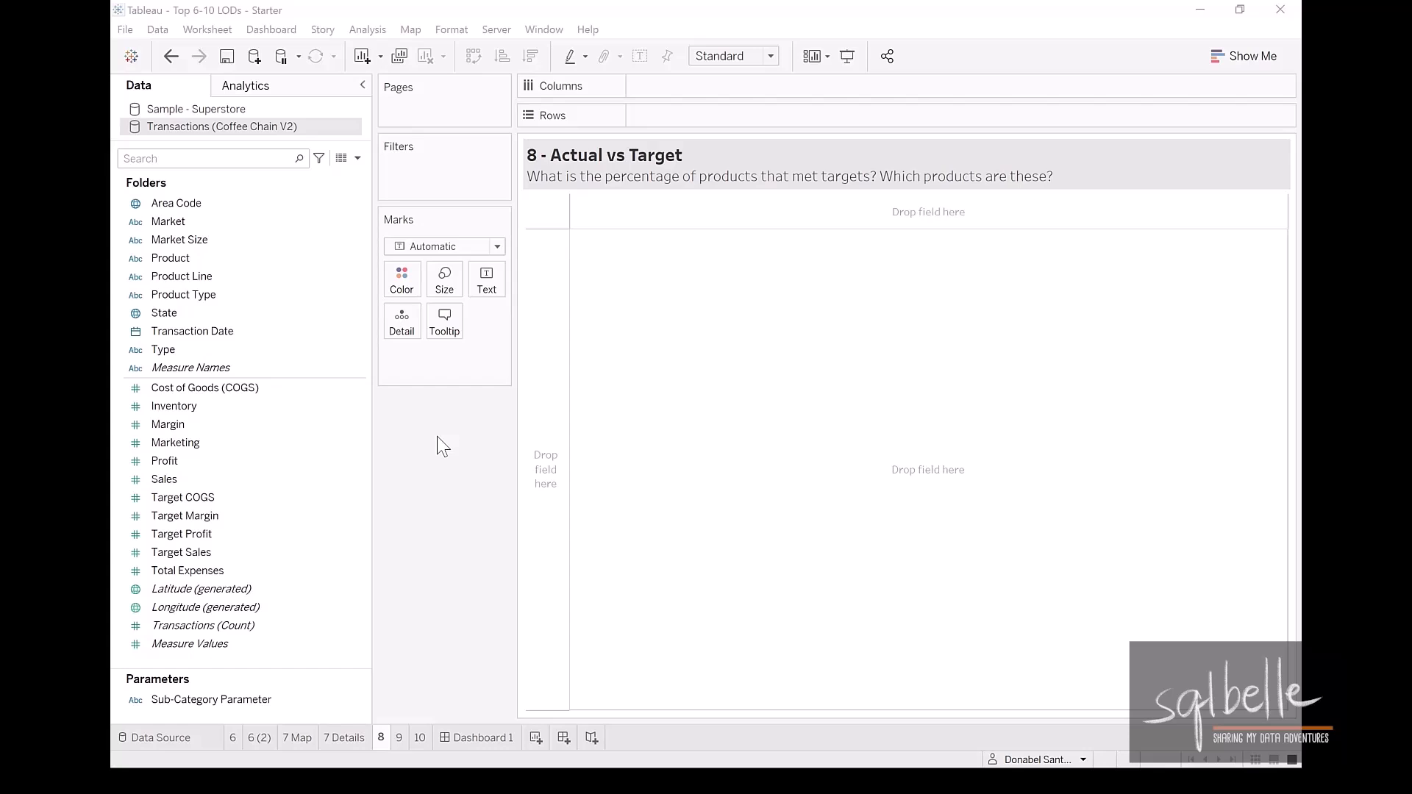
# List every State as a row and pick Profit to chart beside Target Profit
pyautogui.click(164, 312)
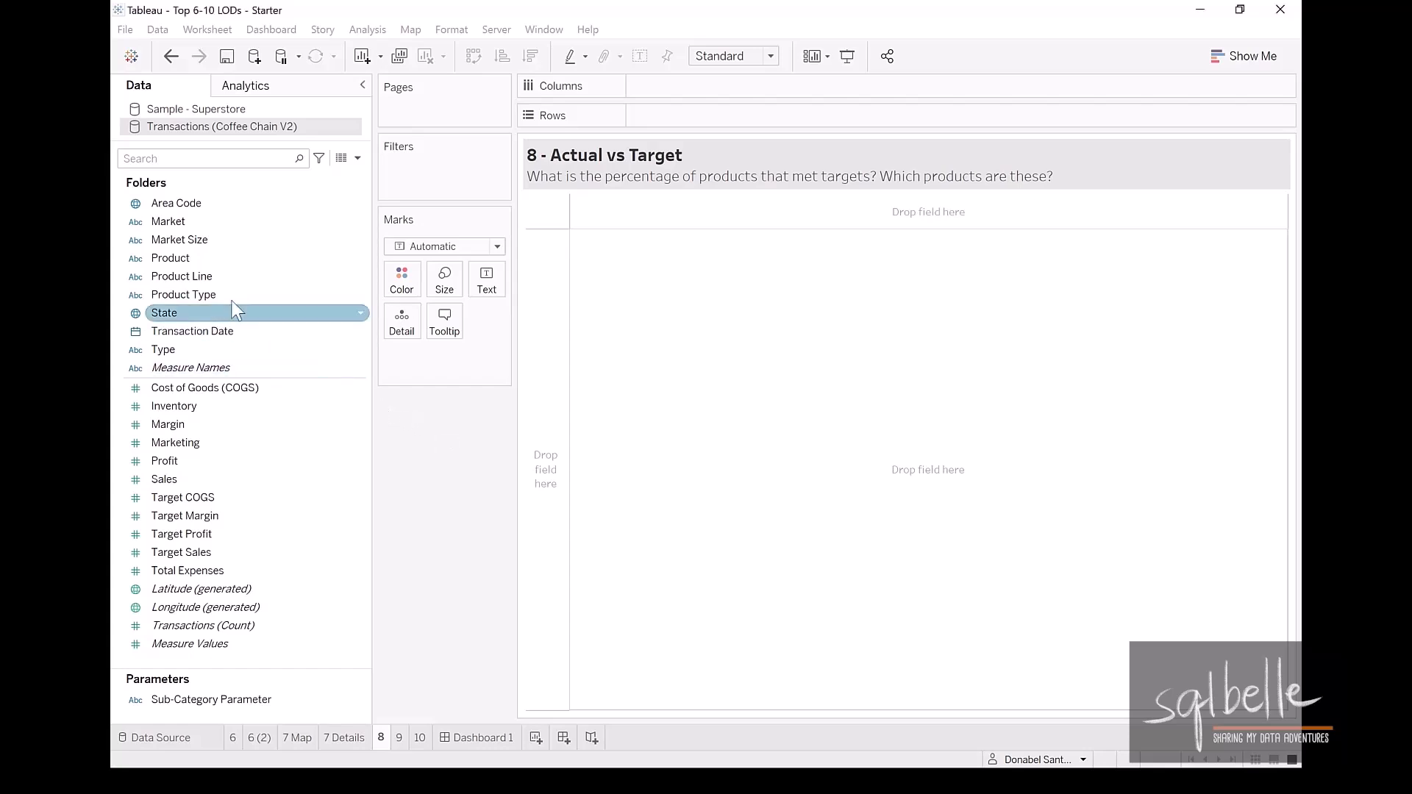
pyautogui.moveTo(163, 312); pyautogui.dragTo(693, 114)
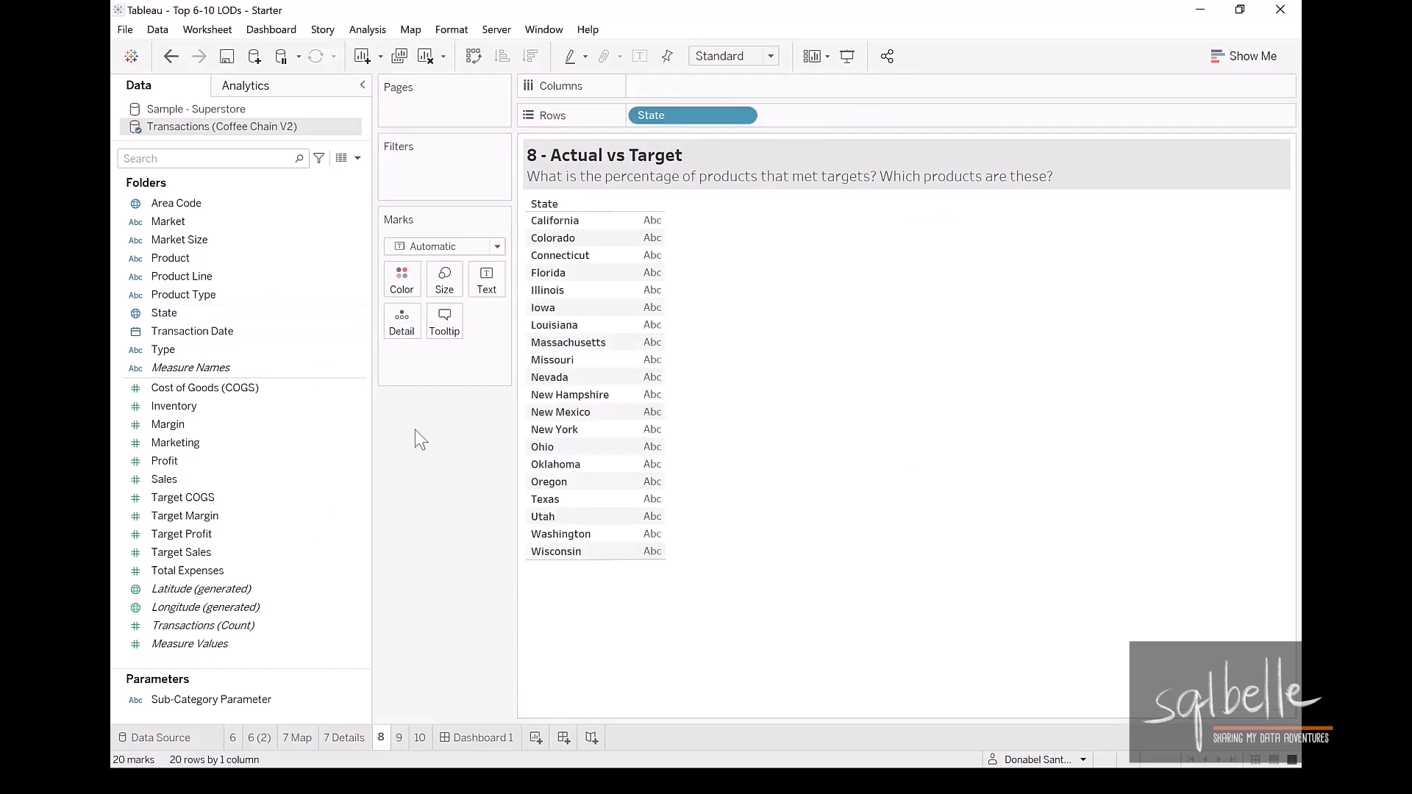
pyautogui.click(163, 461)
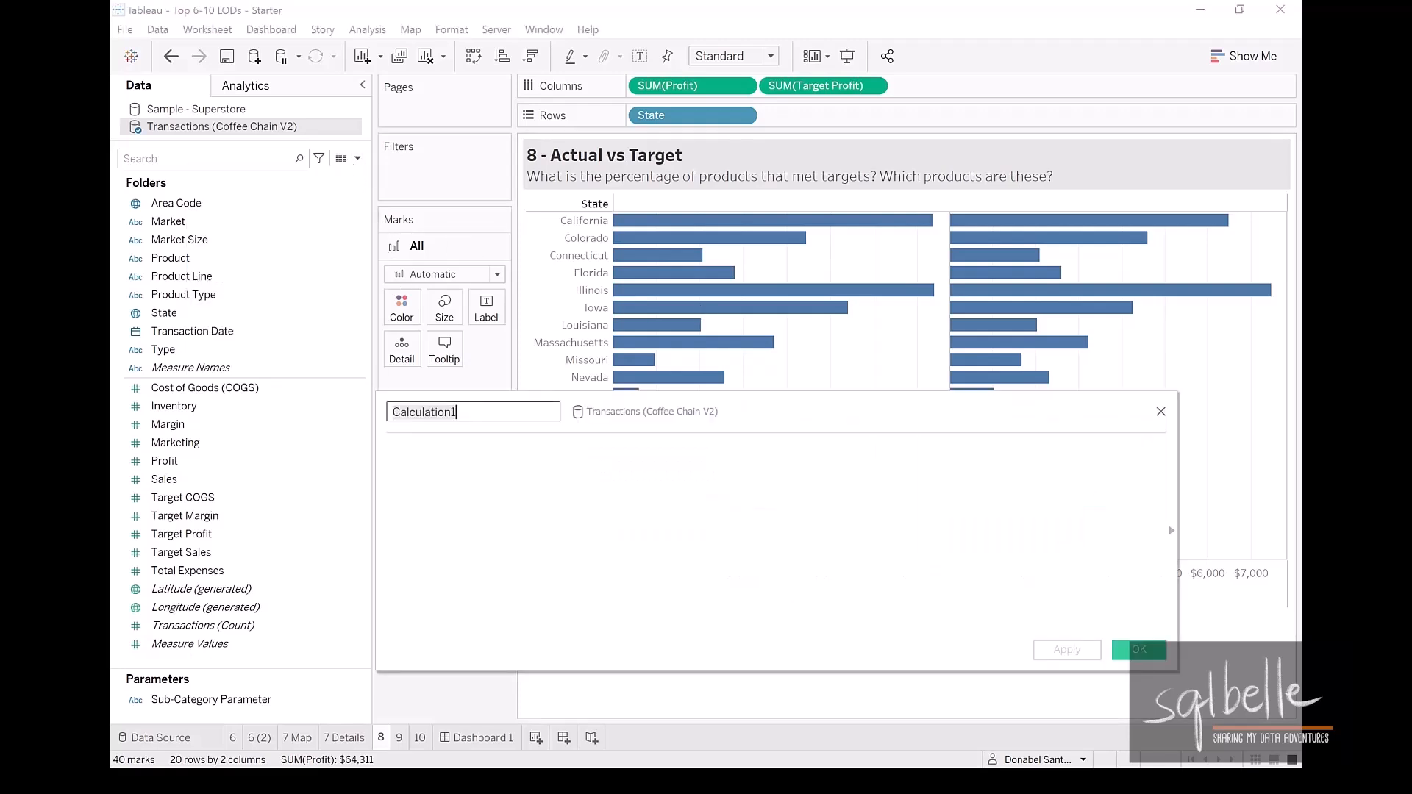
# Create Difference = [Profit]-[Target Profit] and add its bars beside Profit and Target Profit
pyautogui.write('Difference')
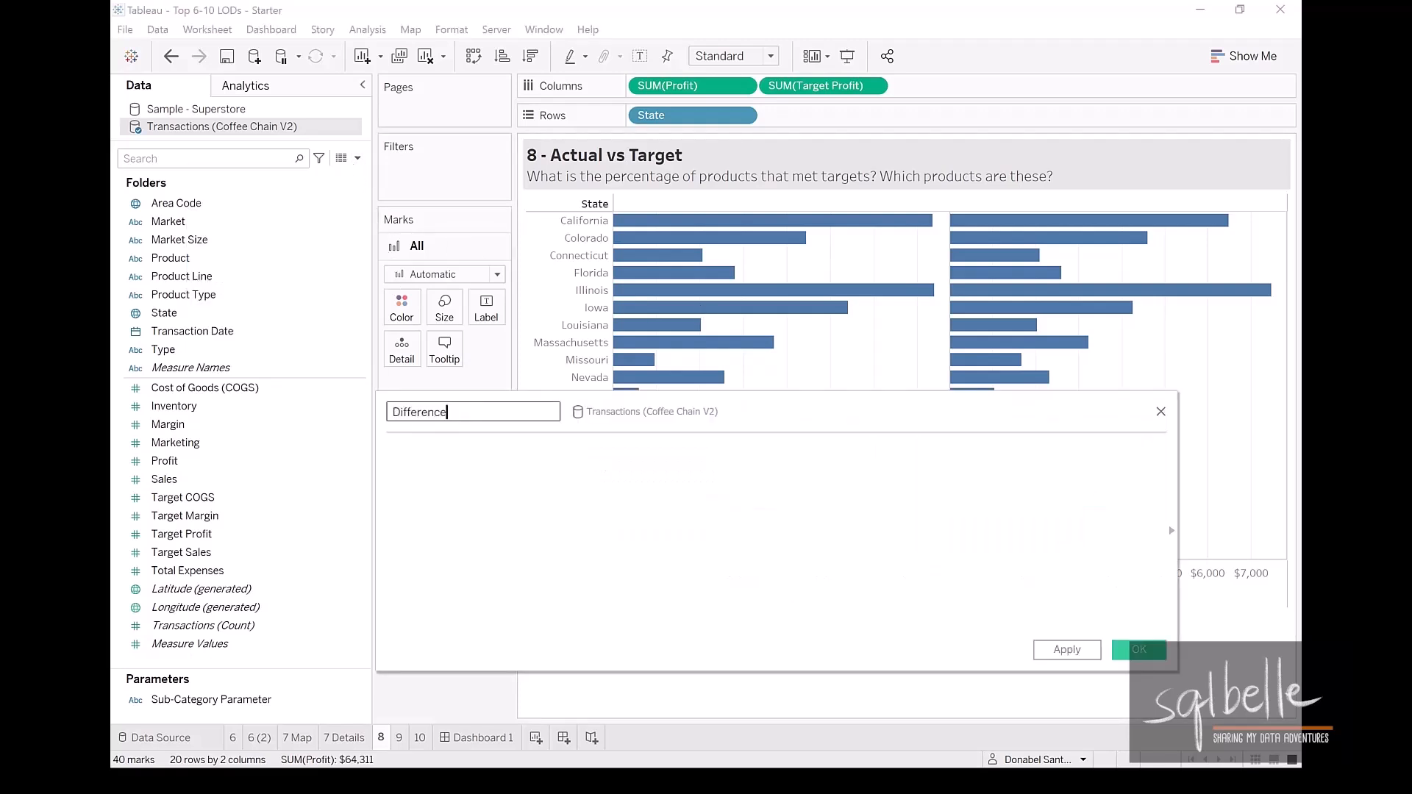
pyautogui.write('[Profit]')
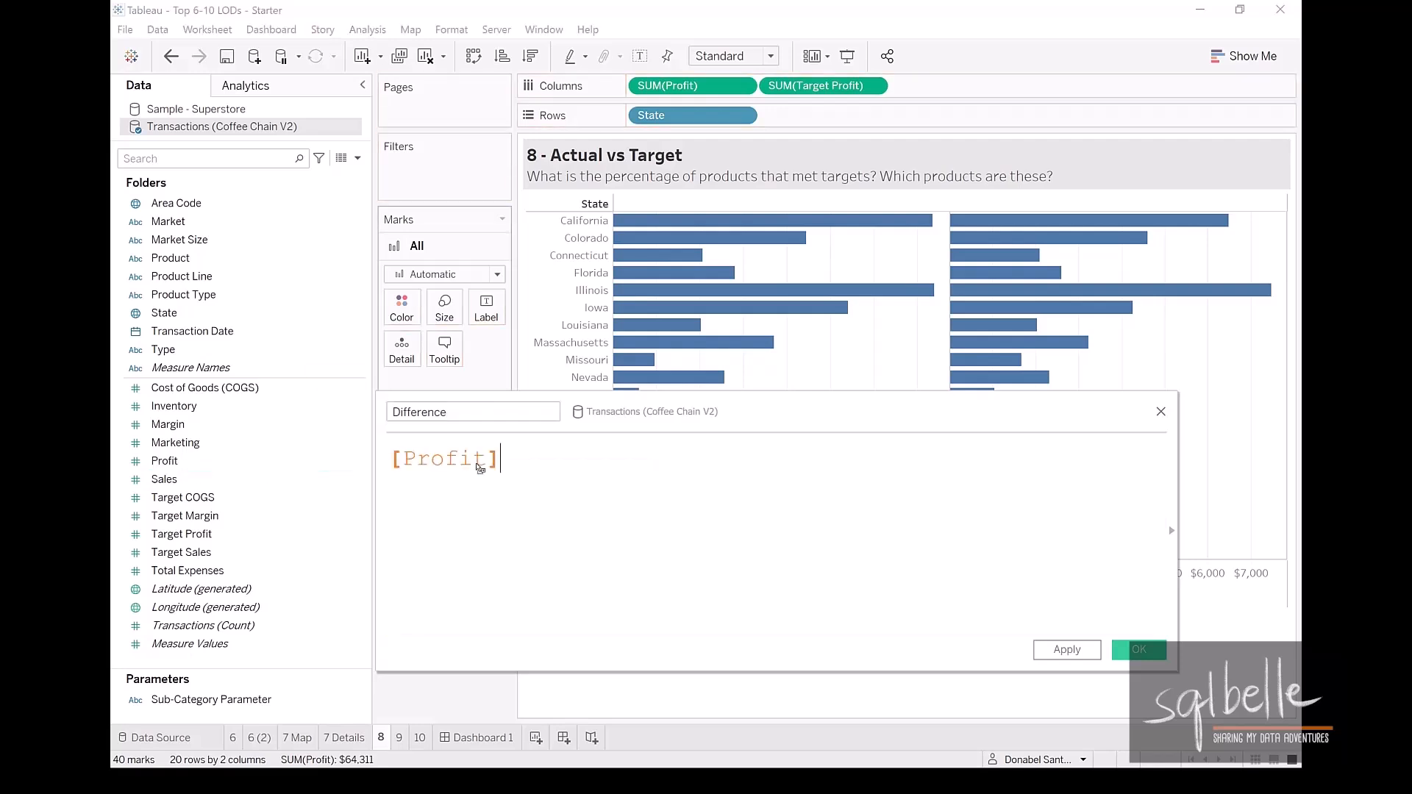
pyautogui.write('-')
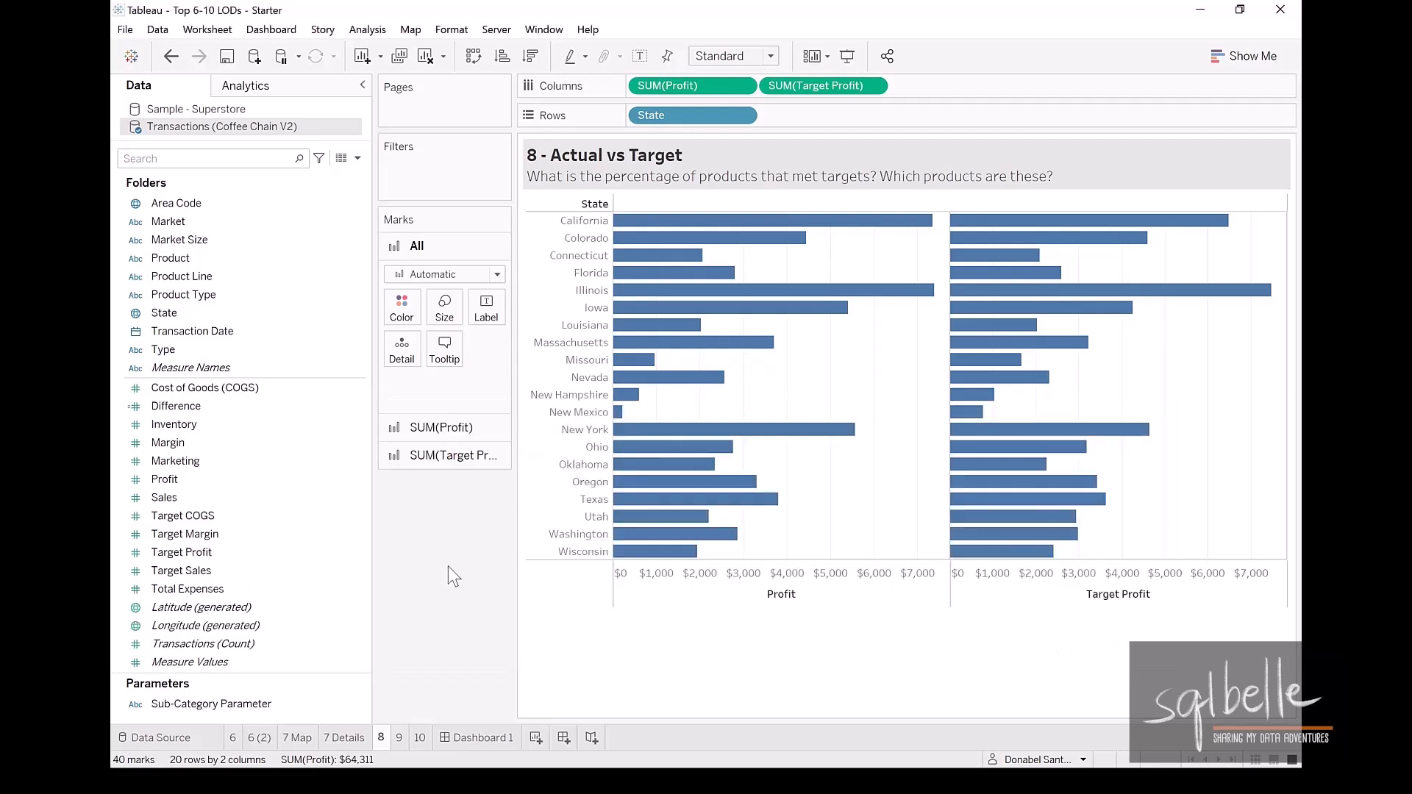
pyautogui.moveTo(176, 406); pyautogui.dragTo(954, 85)
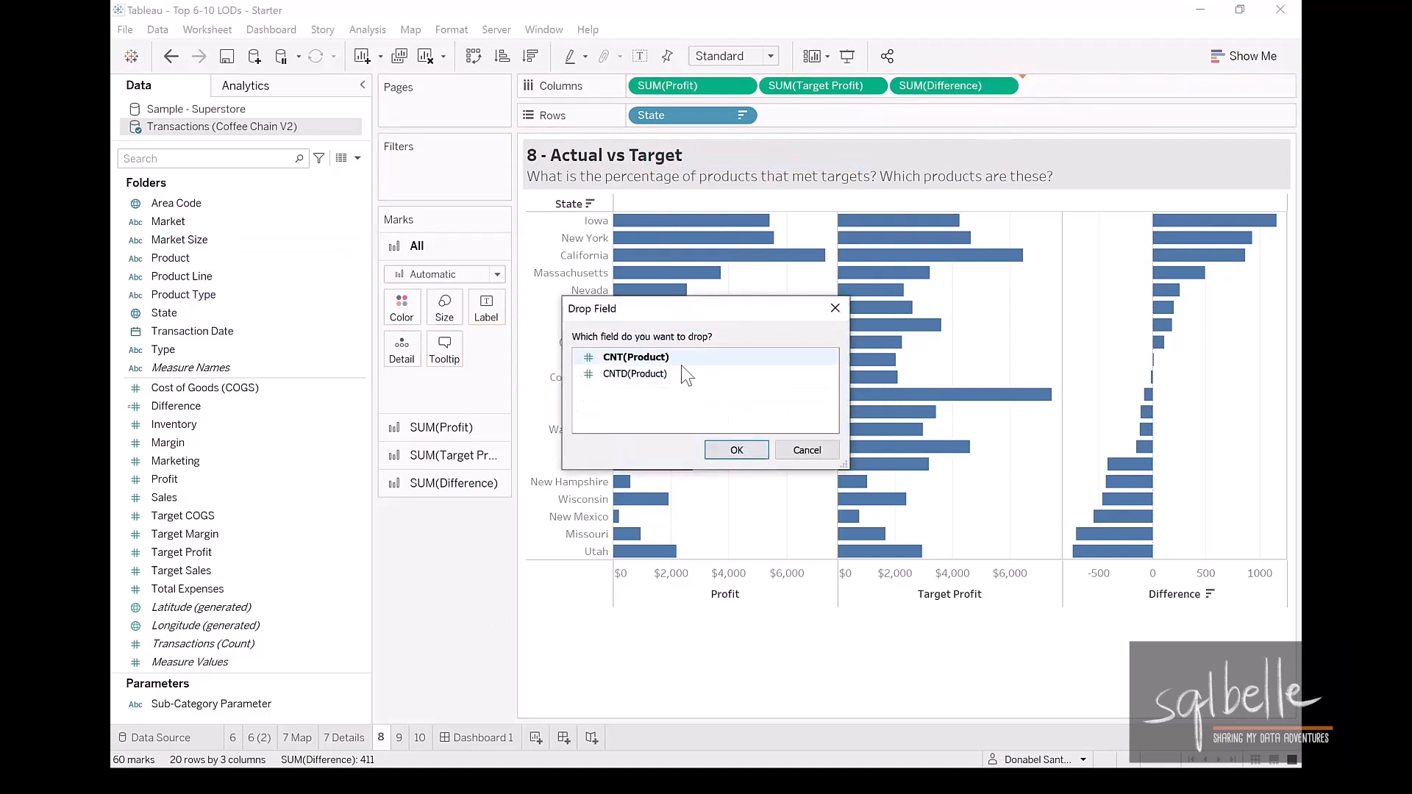
# Count distinct products (CNTD) per state and label all bars with their values
pyautogui.click(735, 450)
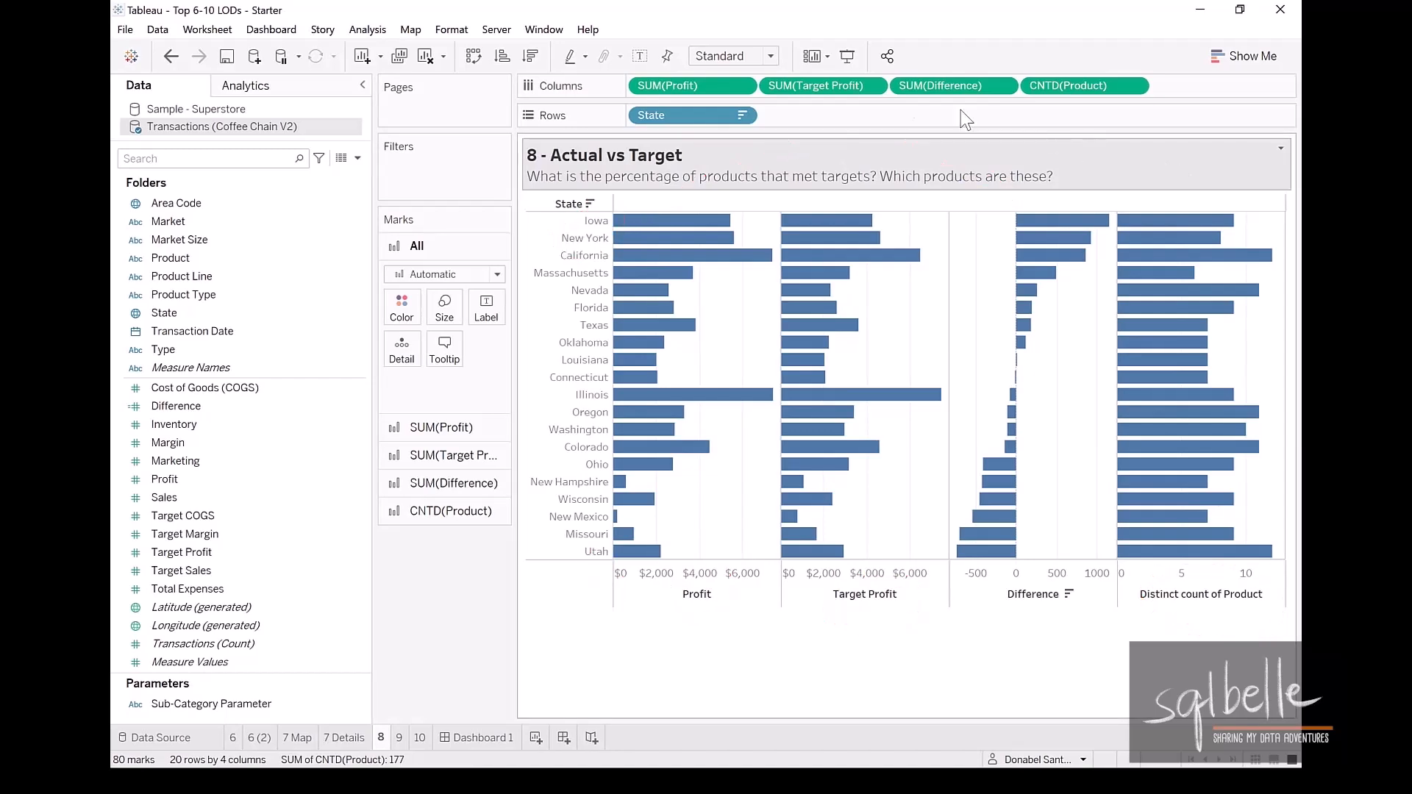
pyautogui.click(640, 56)
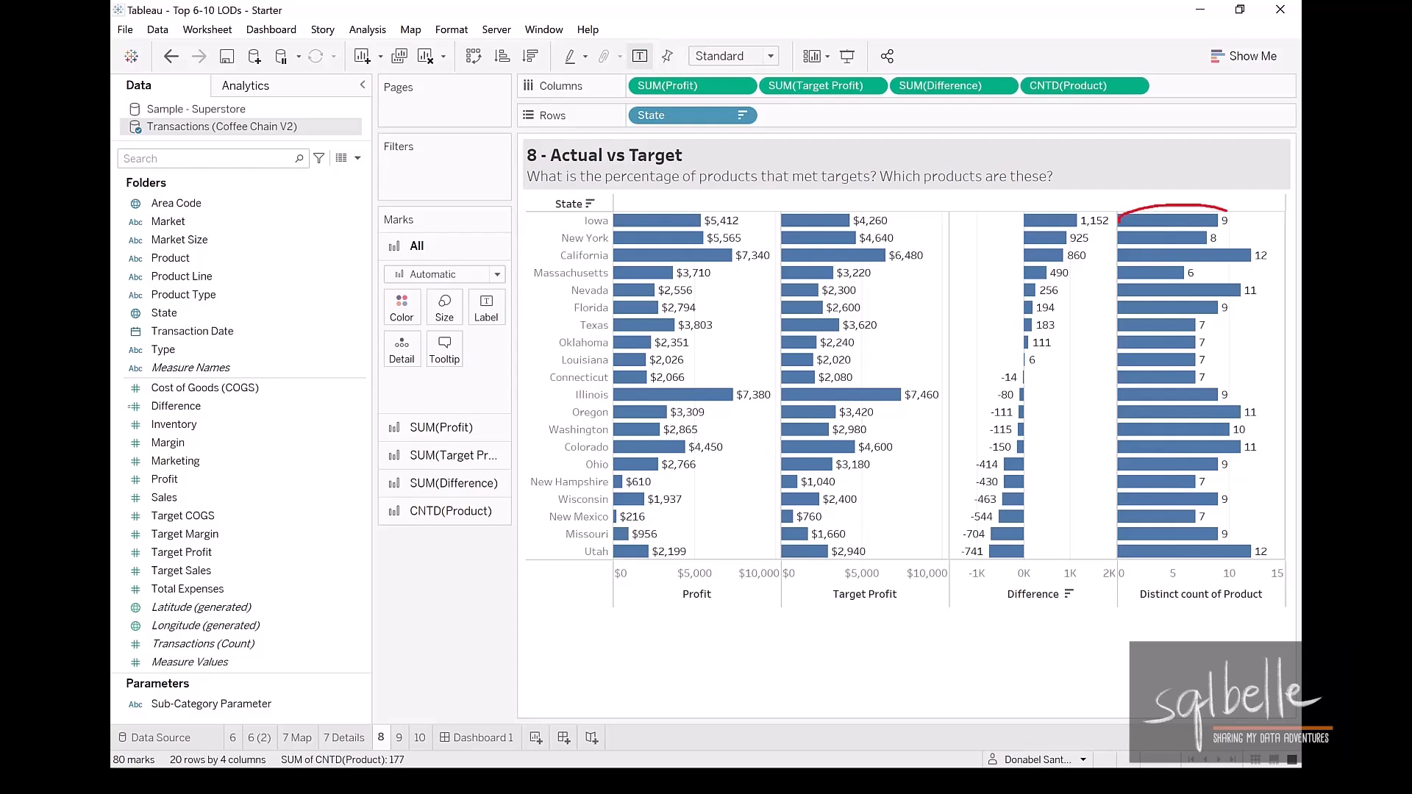
pyautogui.moveTo(712, 166); pyautogui.dragTo(576, 220)
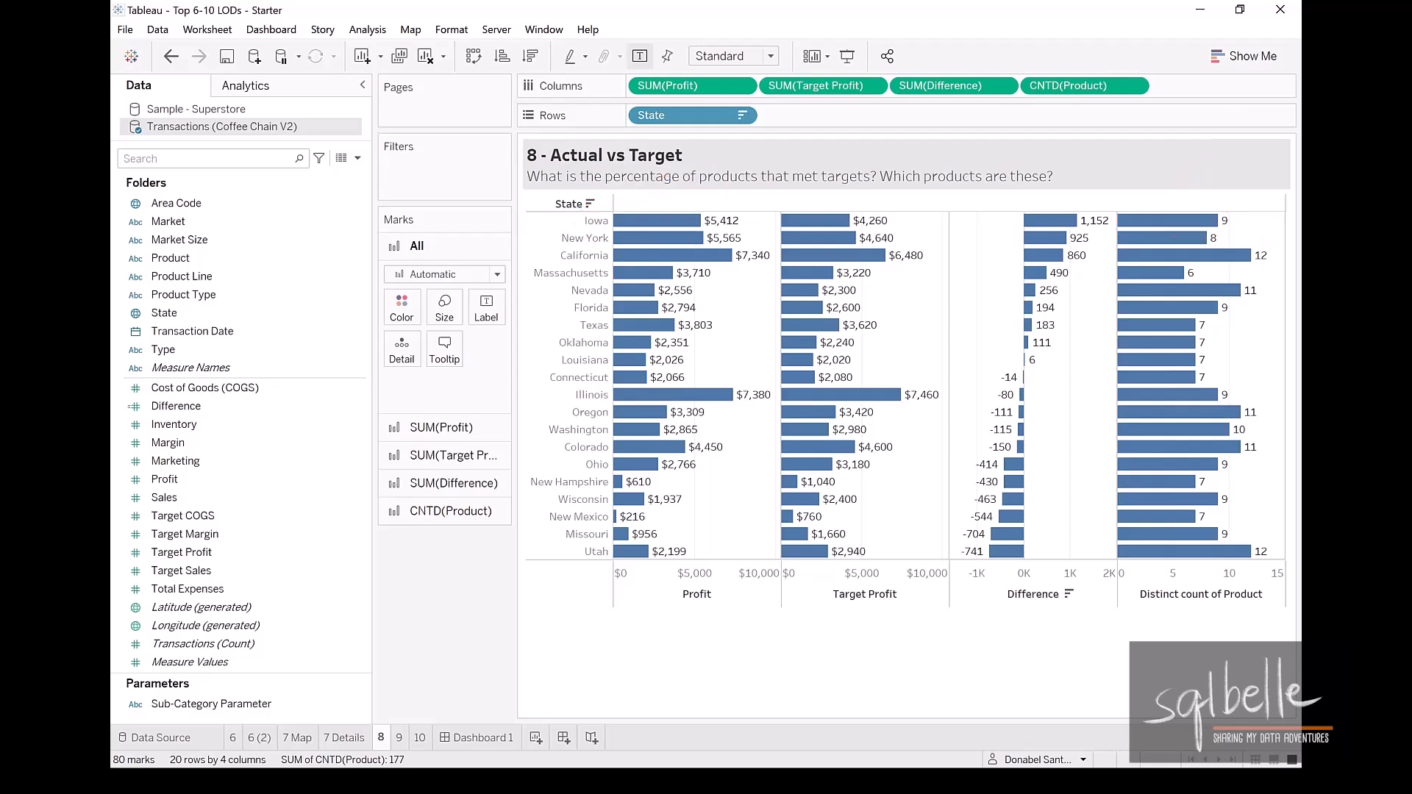
# Remove the Profit and Target Profit bars, keeping Difference and distinct product count
pyautogui.click(171, 259)
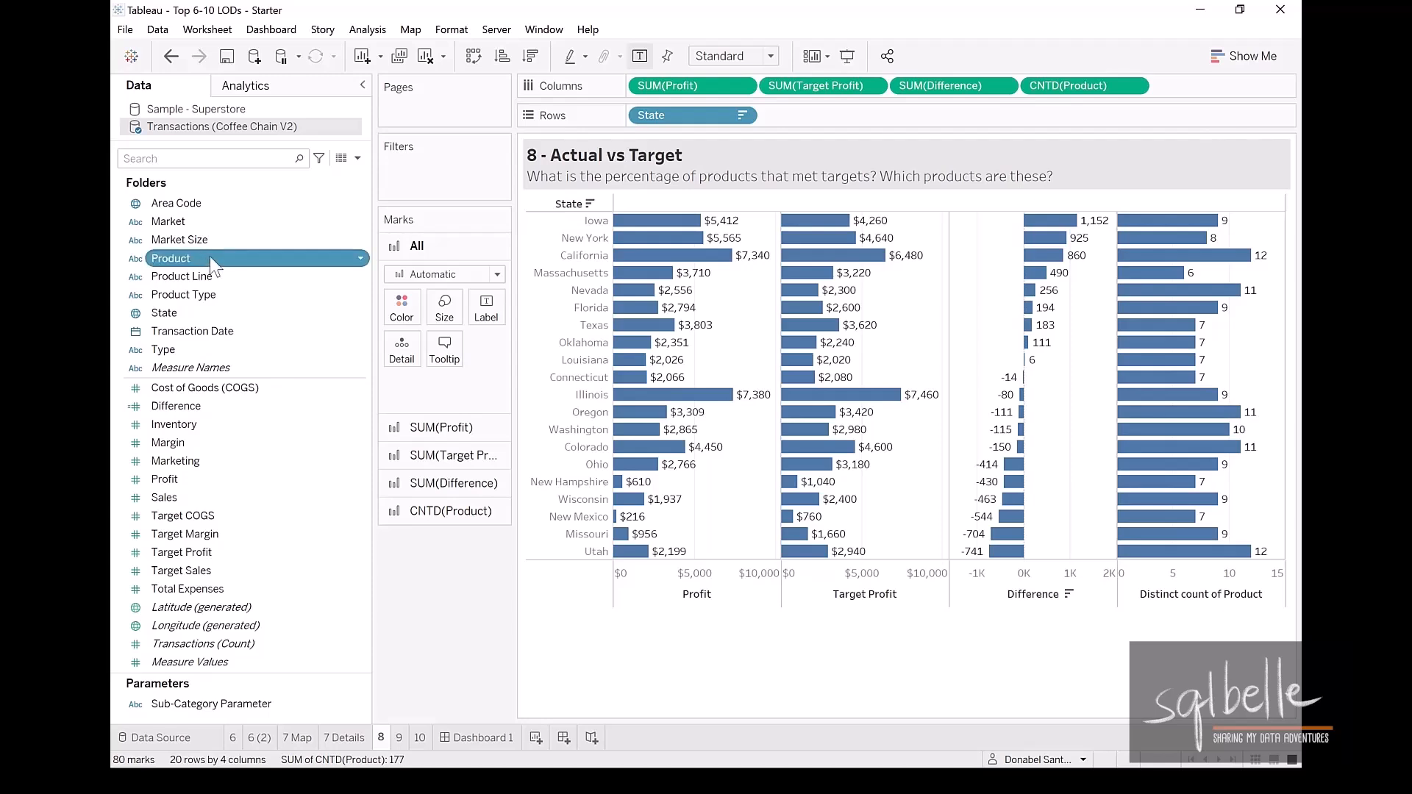
pyautogui.moveTo(171, 257); pyautogui.dragTo(788, 115)
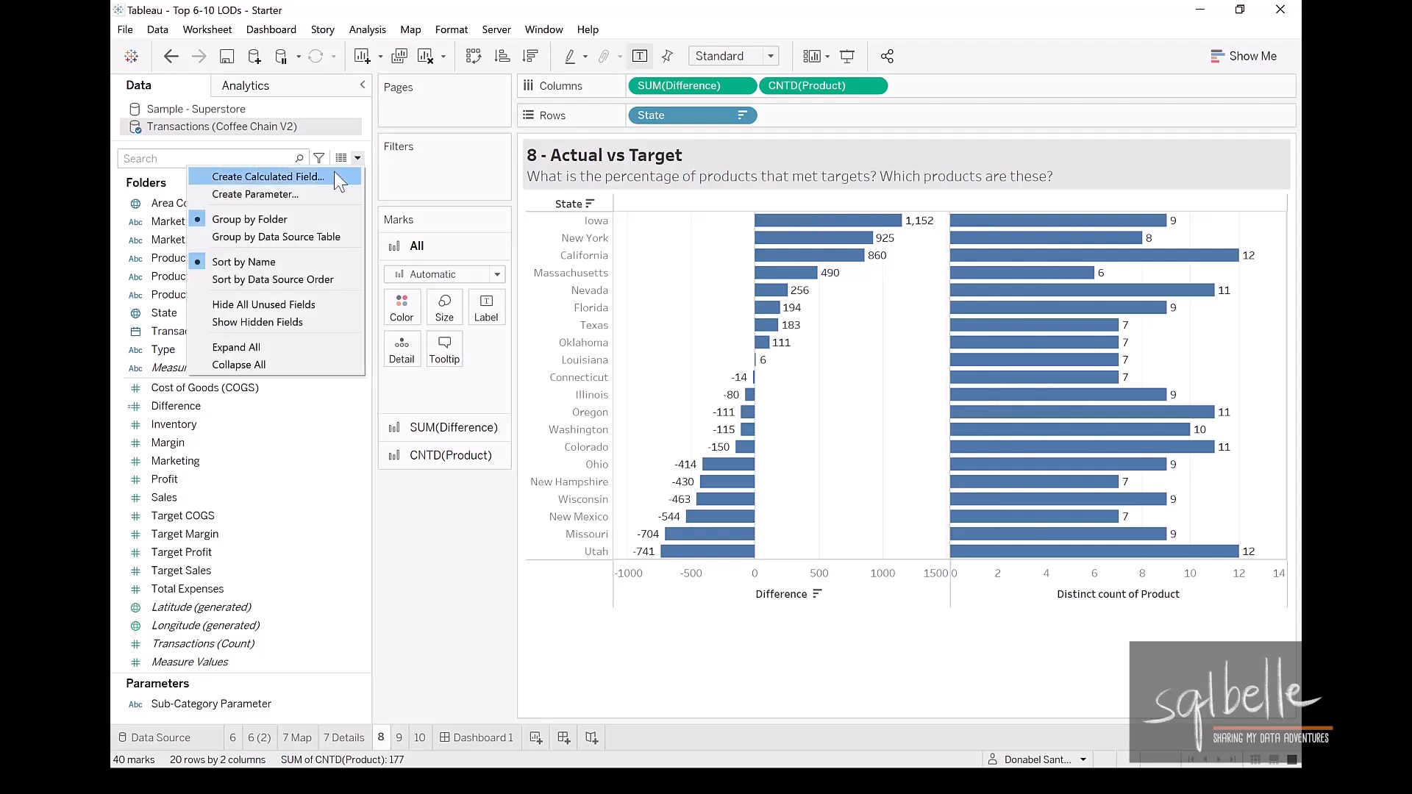
# Create 'Difference Profit vs Target - per Product' as {INCLUDE [Product]: SUM([Difference])}
pyautogui.click(266, 175)
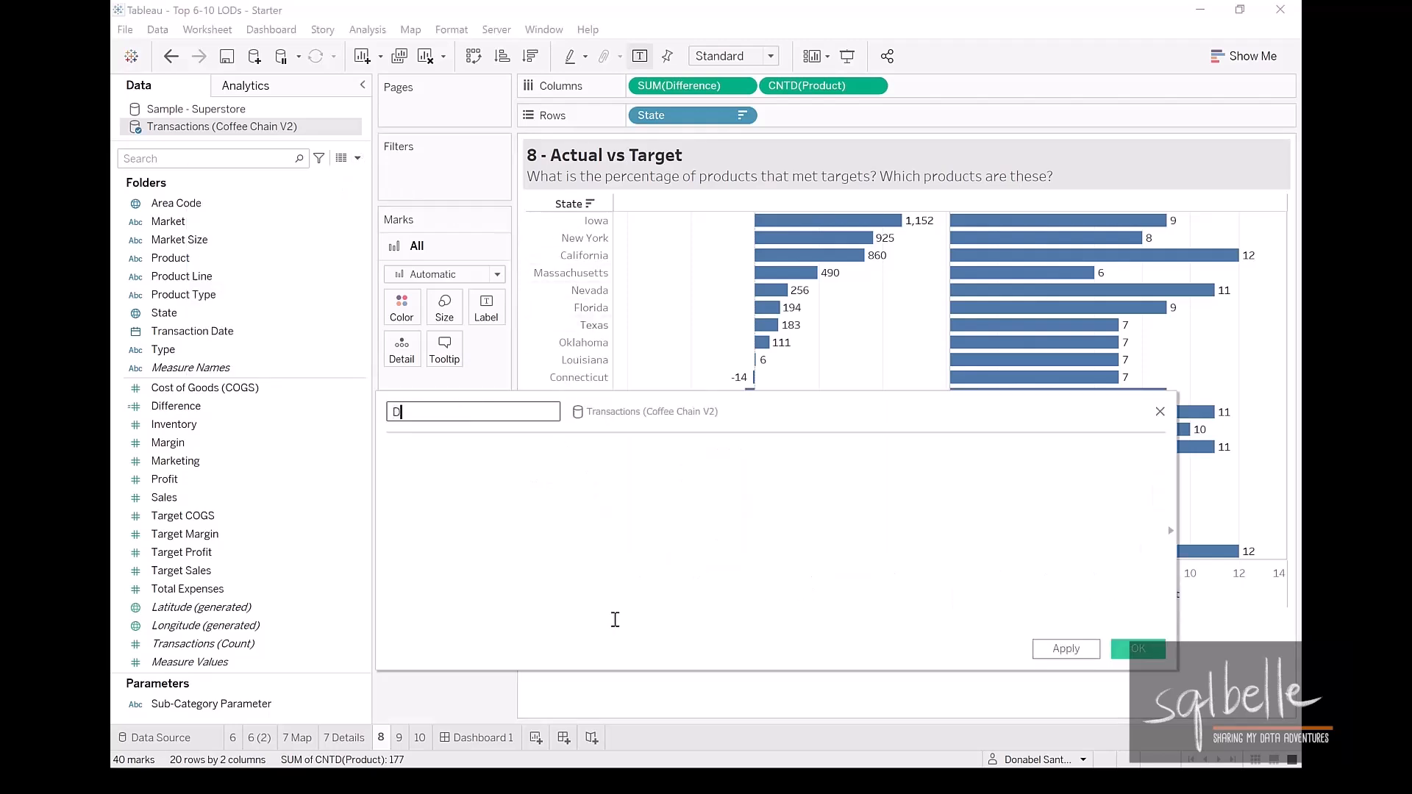
pyautogui.write('ifference')
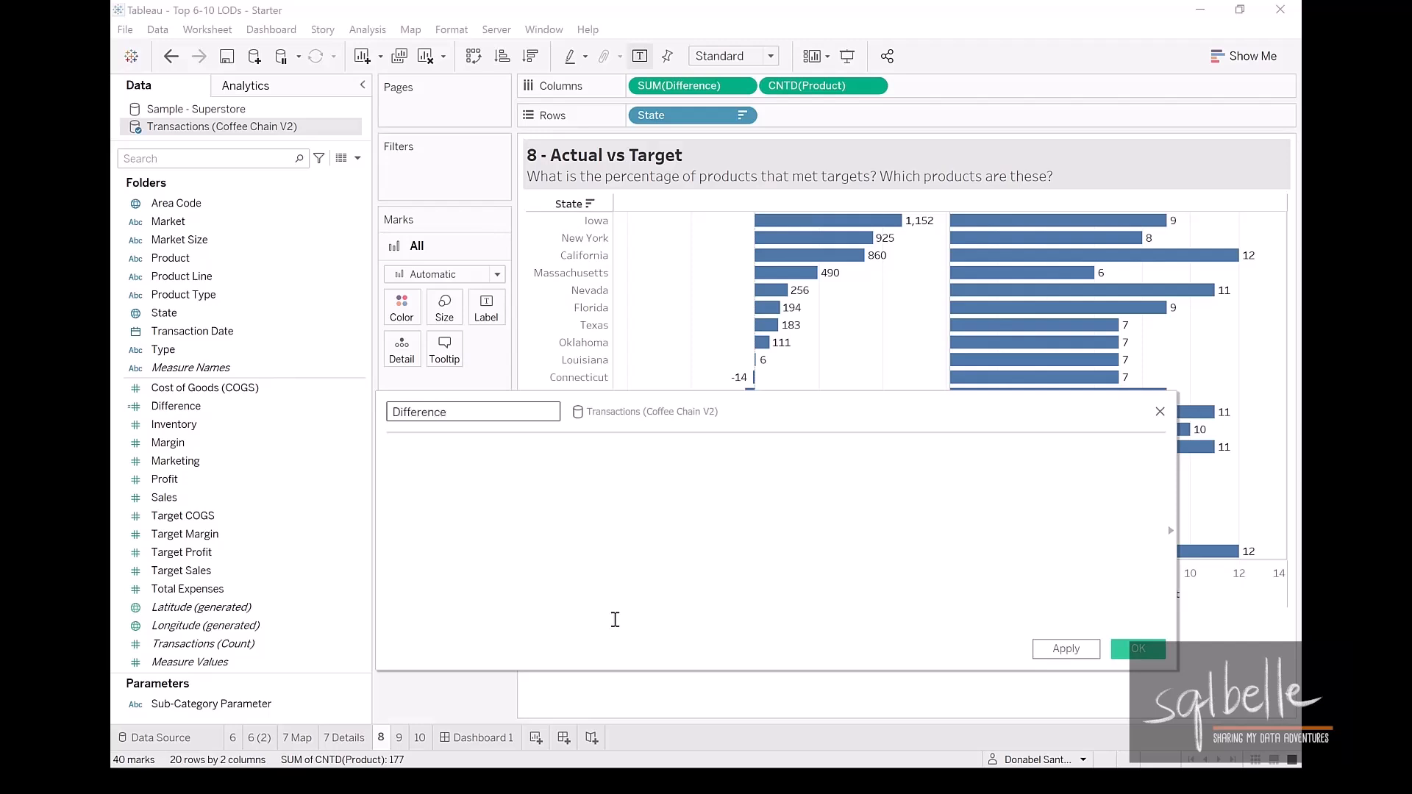
pyautogui.write('Profit vs Target - per Product')
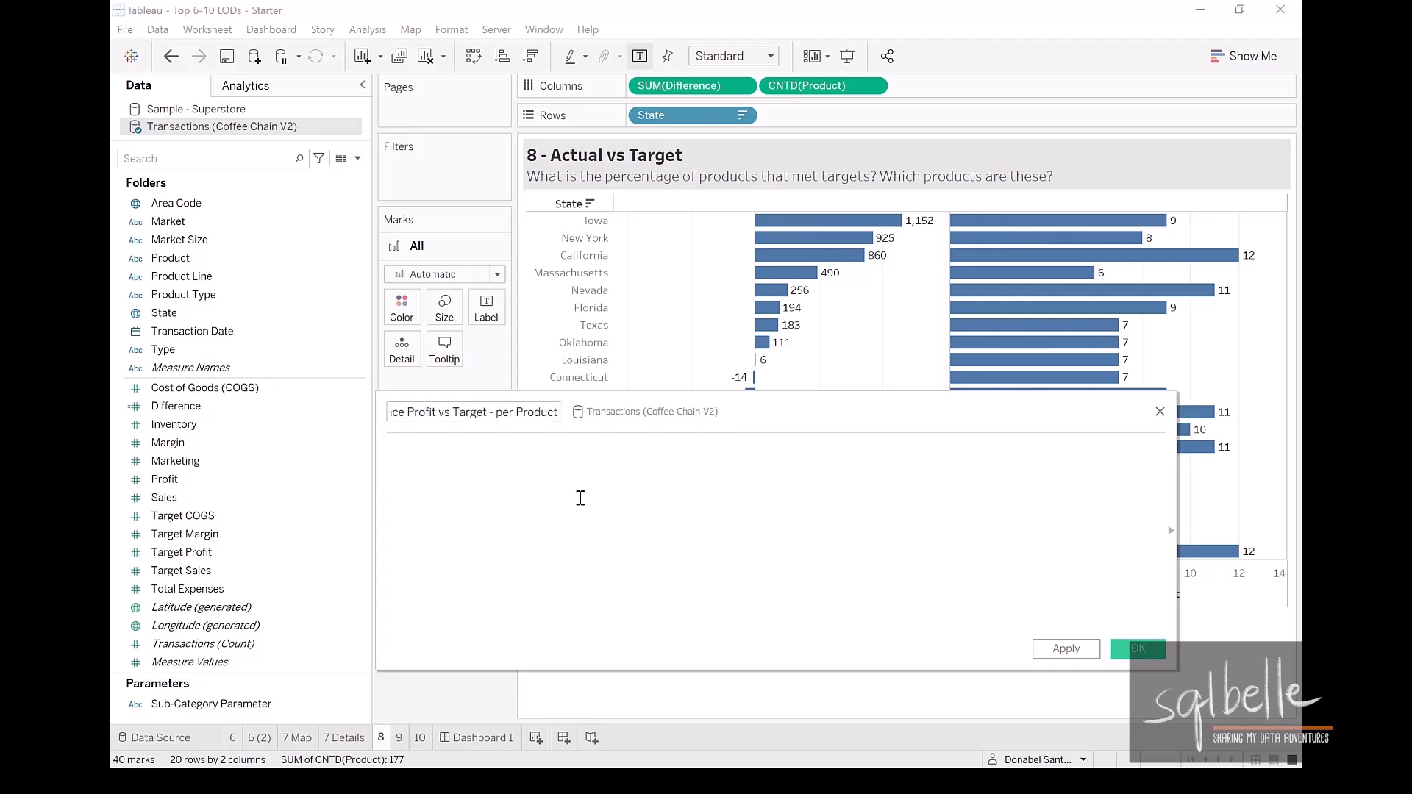
pyautogui.write('{INCLUDE Product]: SUM(')
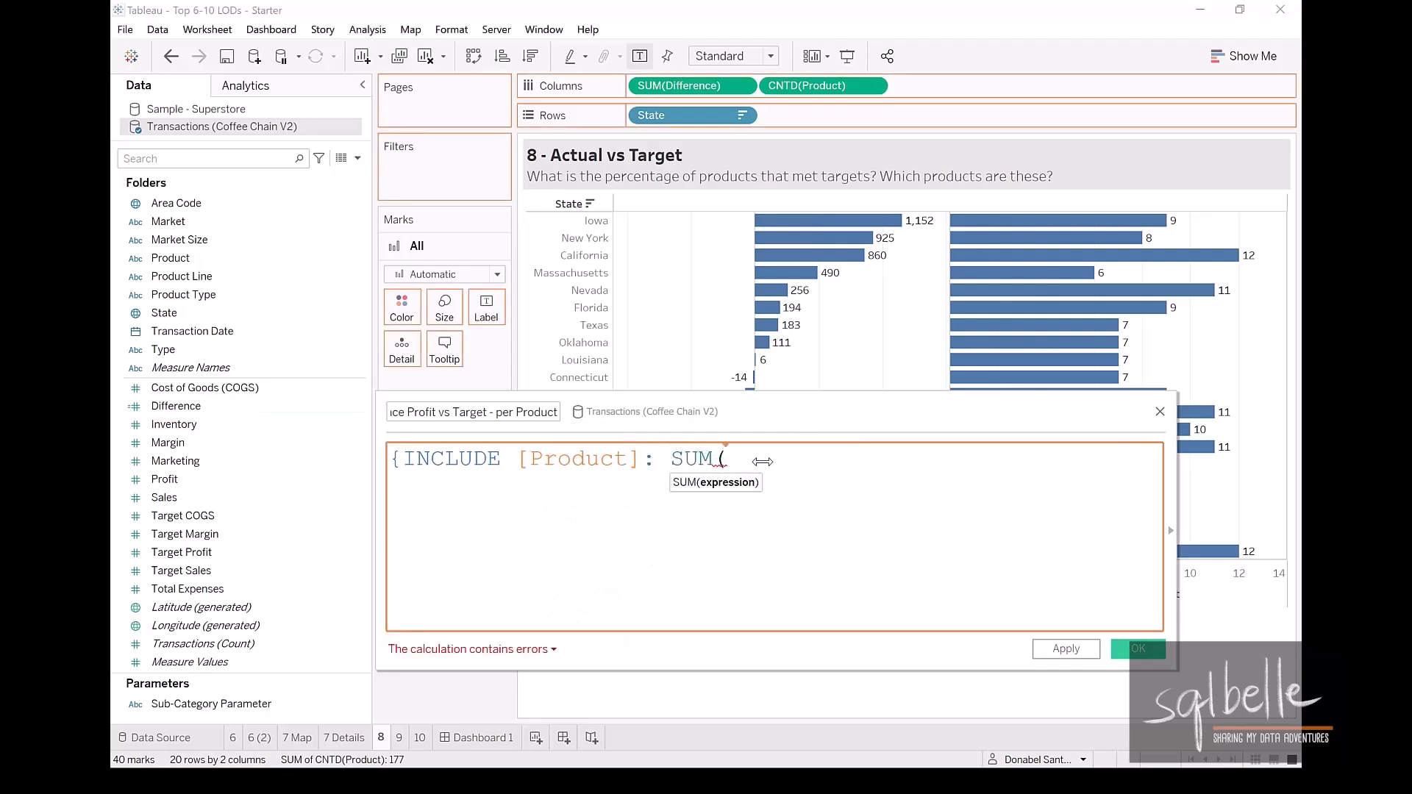
pyautogui.write('[Difference])}')
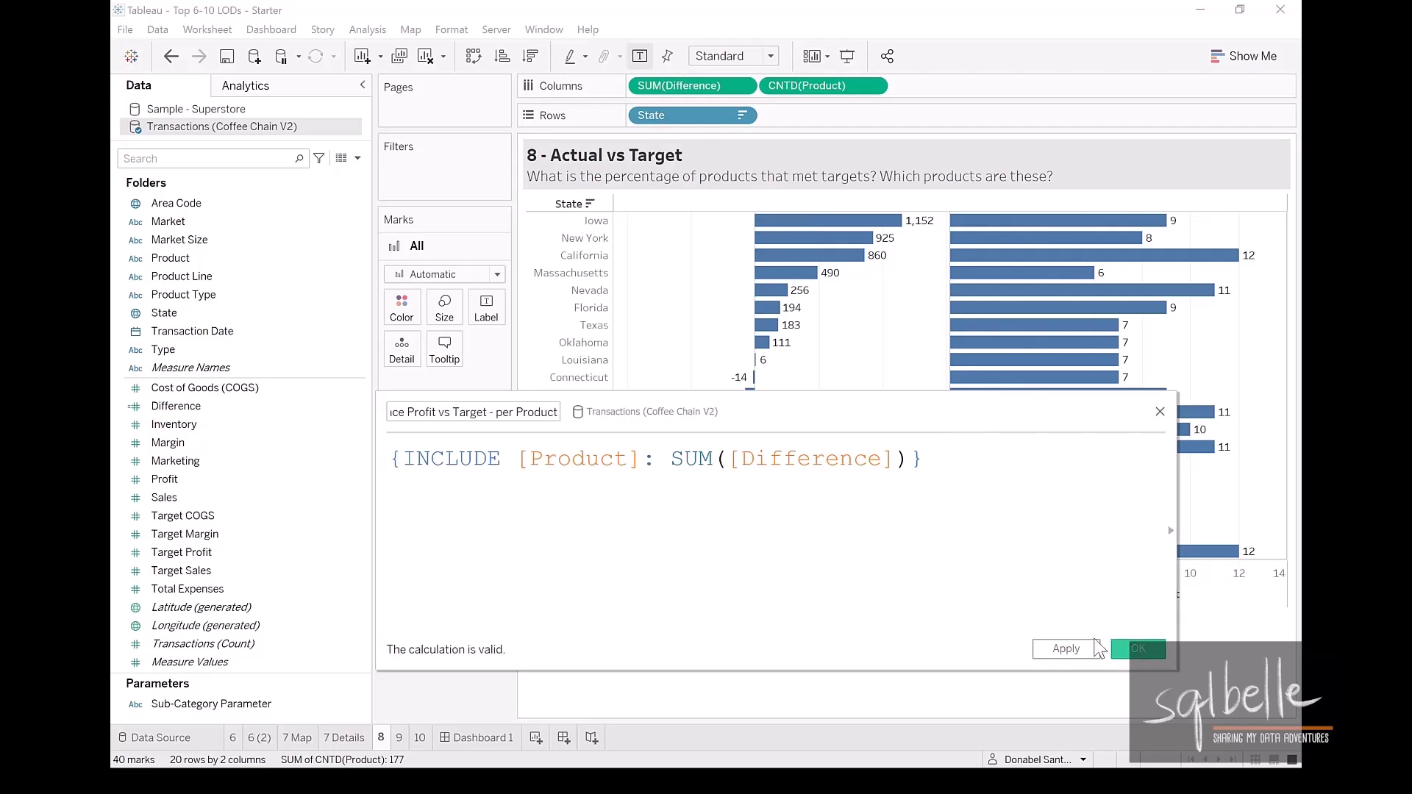
pyautogui.click(1138, 649)
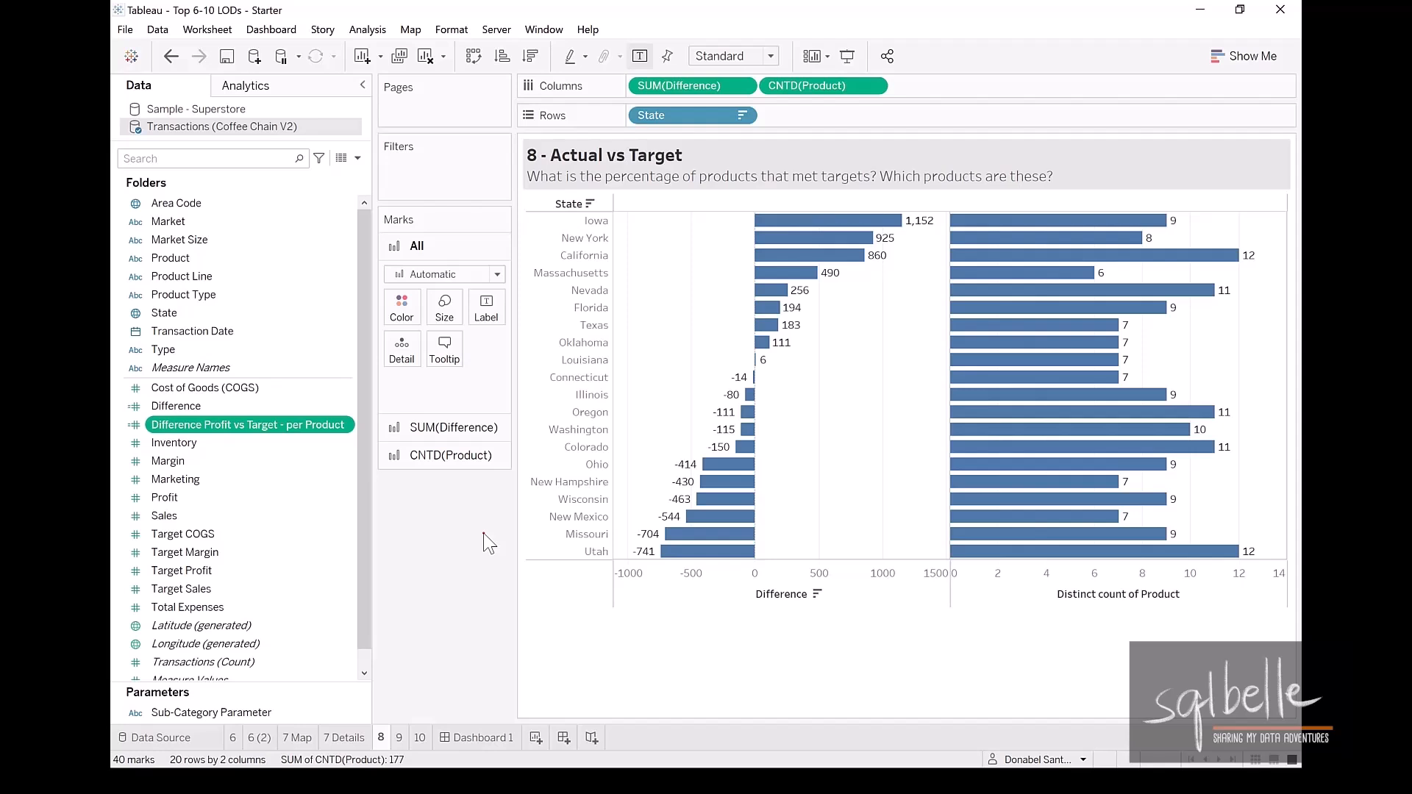
pyautogui.moveTo(467, 521)
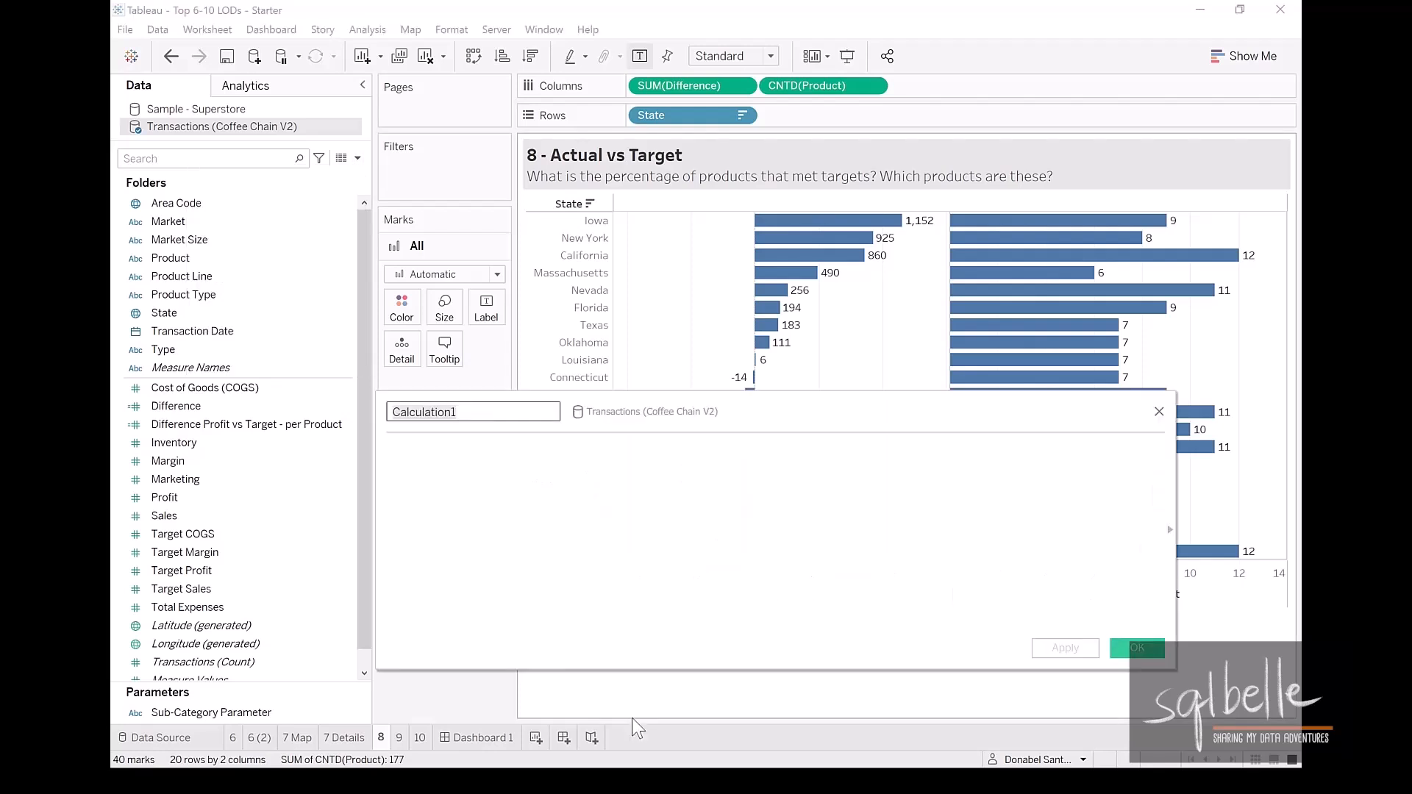
# Create '# of Products that met Target' as SUM(IF per-product difference > 0 THEN 1 END)
pyautogui.write('# of Products that met Target')
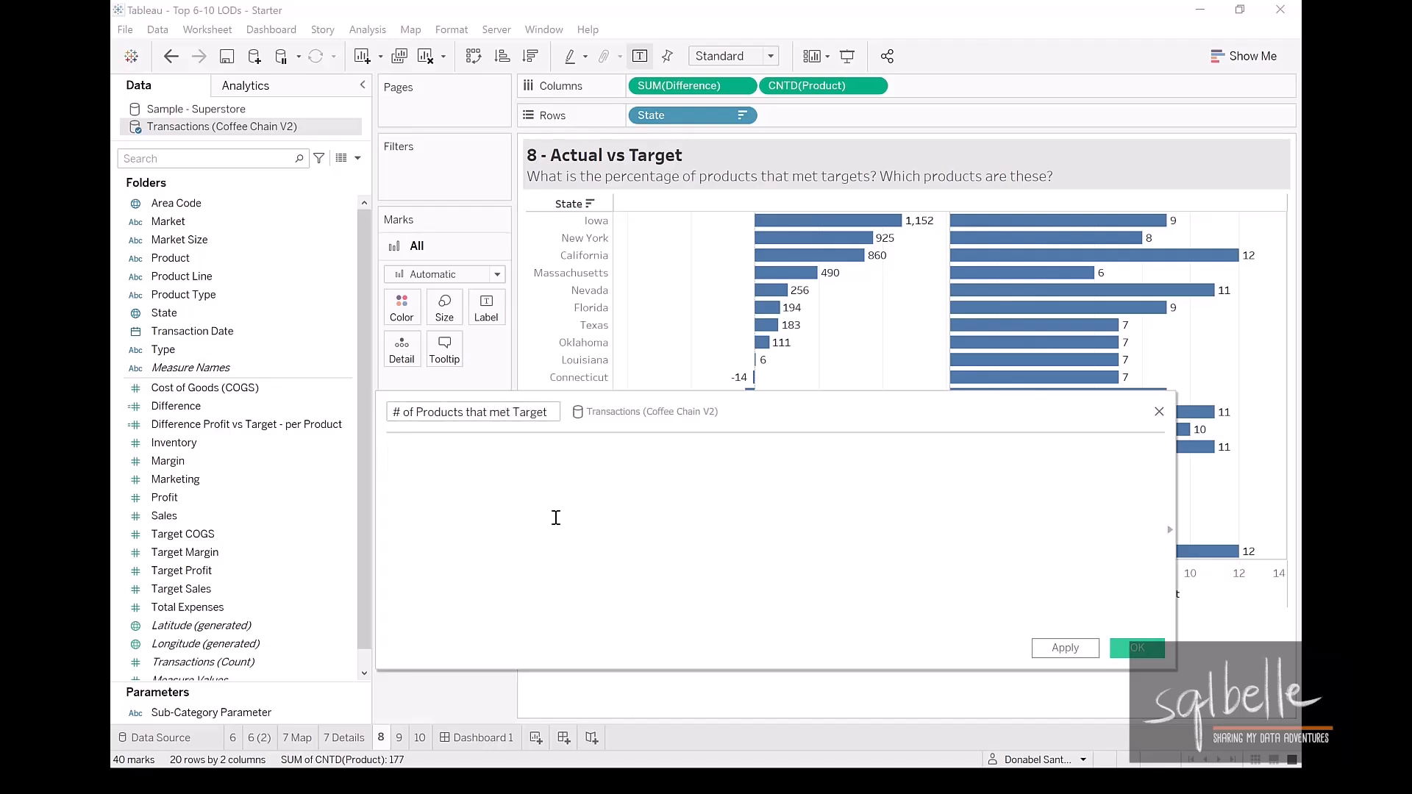
pyautogui.write('IF')
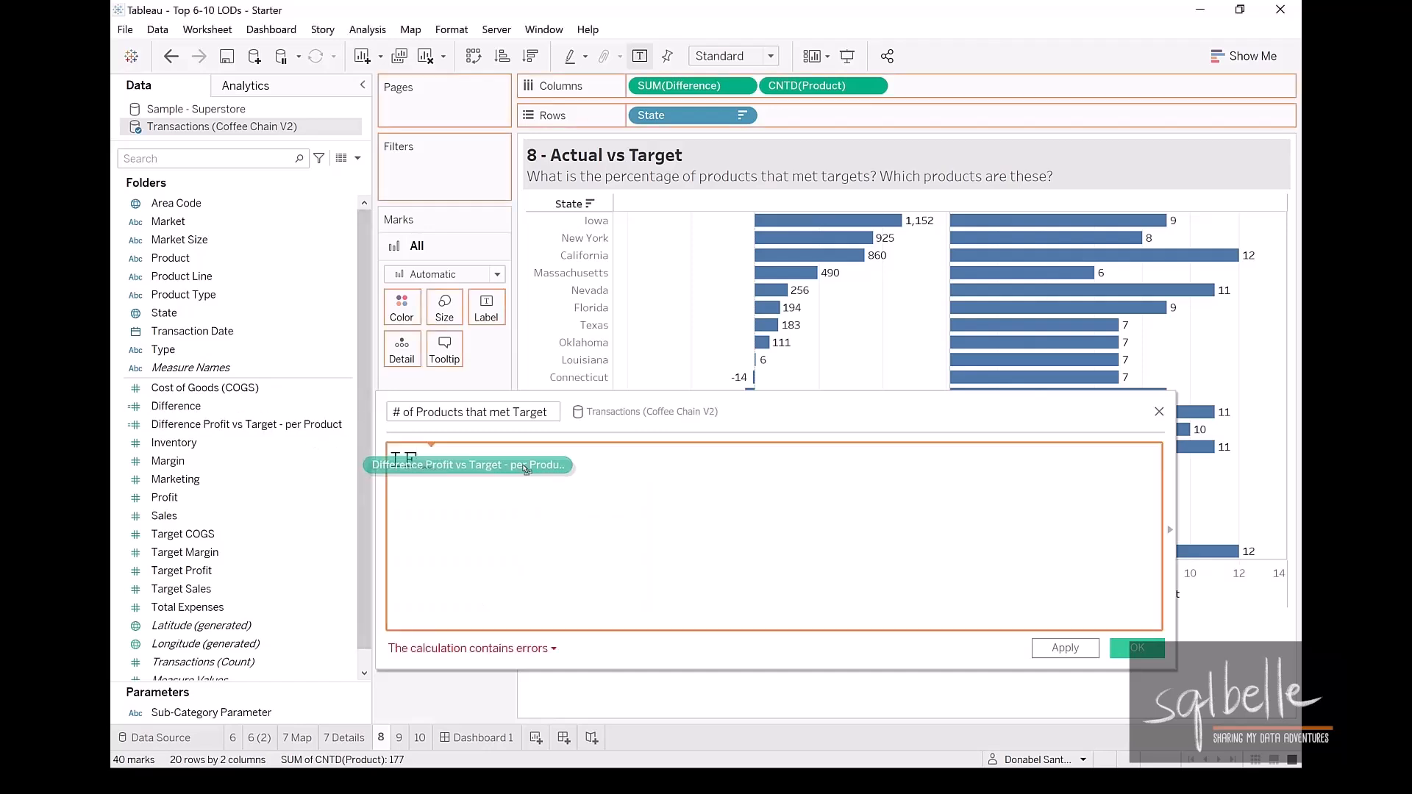
pyautogui.write('IF [Difference Profit vs Target - per Product] > 0')
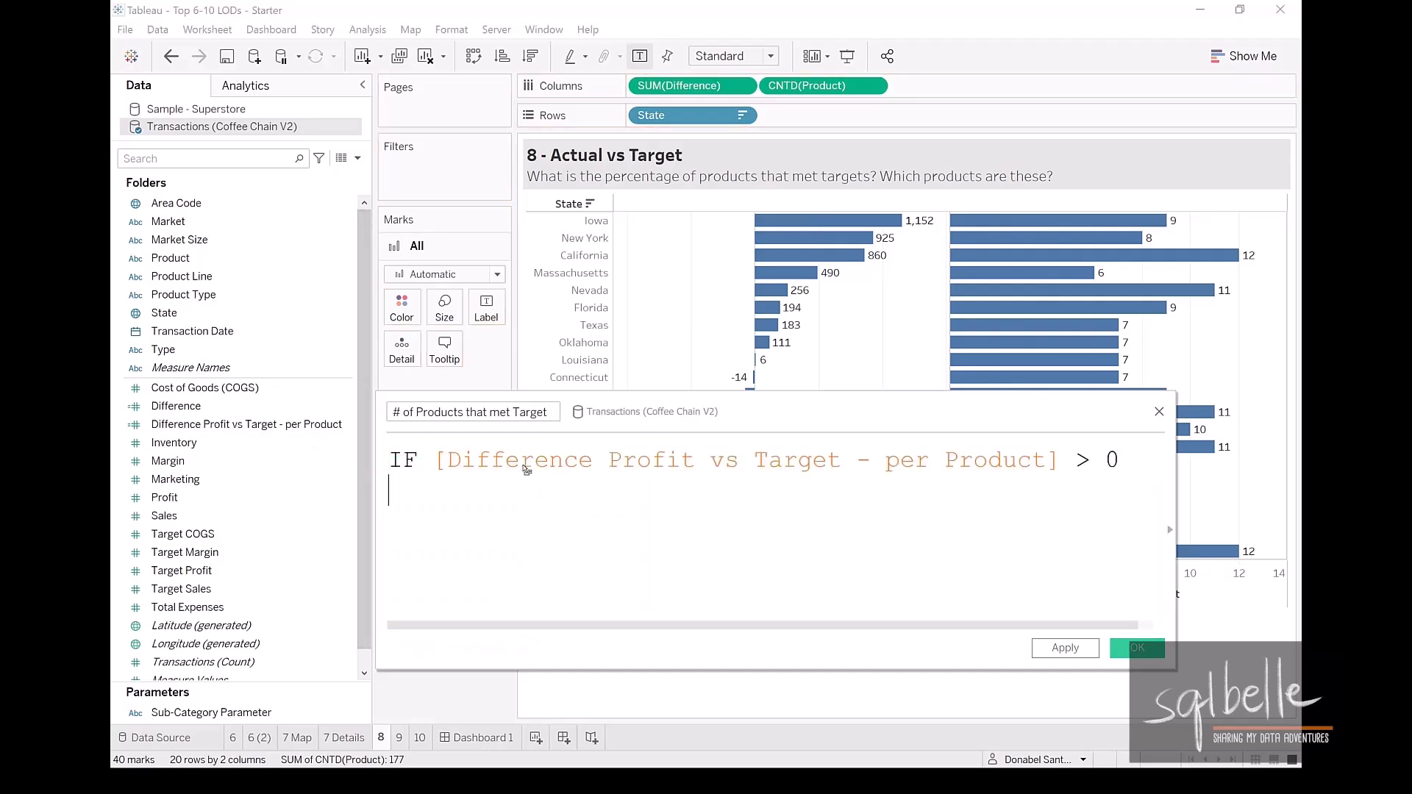
pyautogui.write('THEN 1')
pyautogui.write('END')
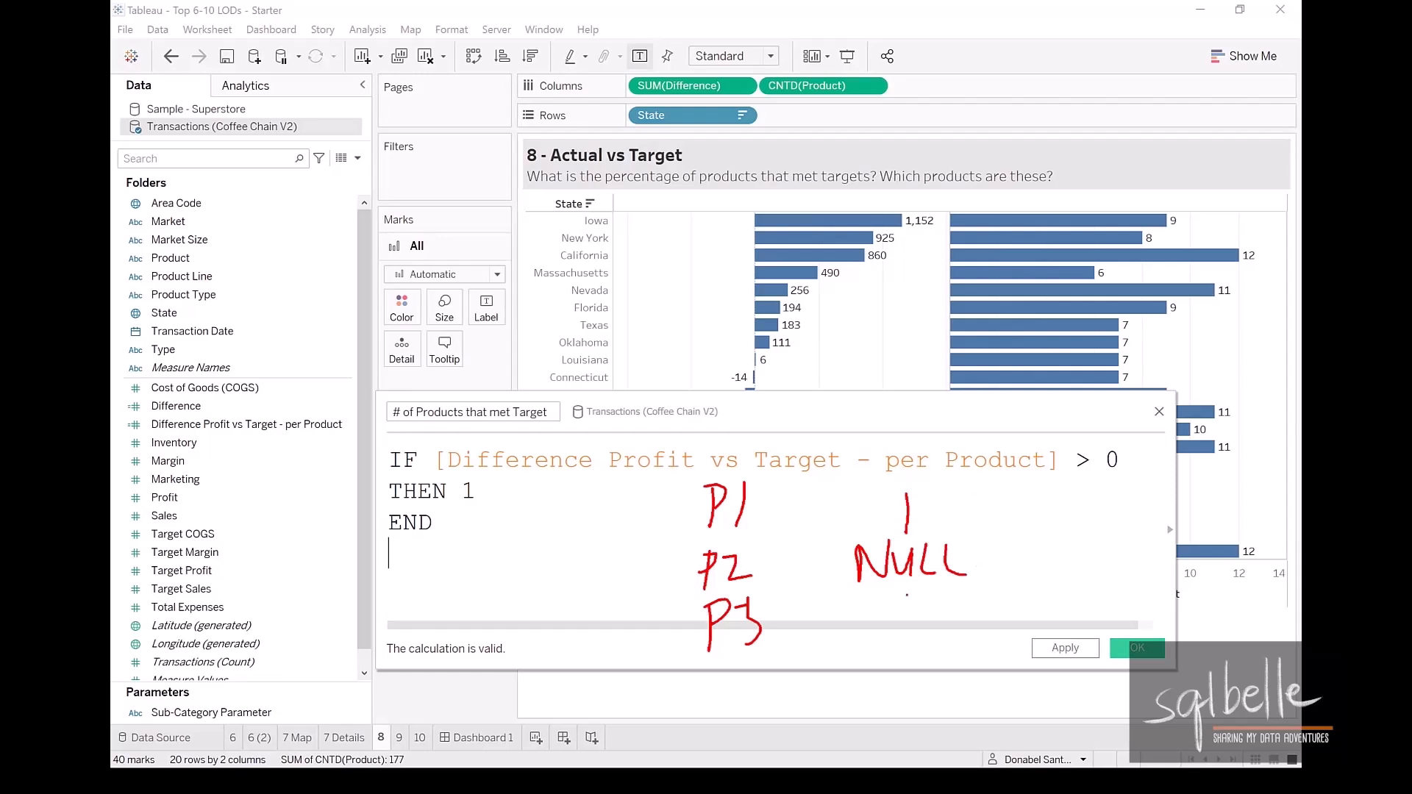
pyautogui.moveTo(612, 594); pyautogui.dragTo(1005, 459)
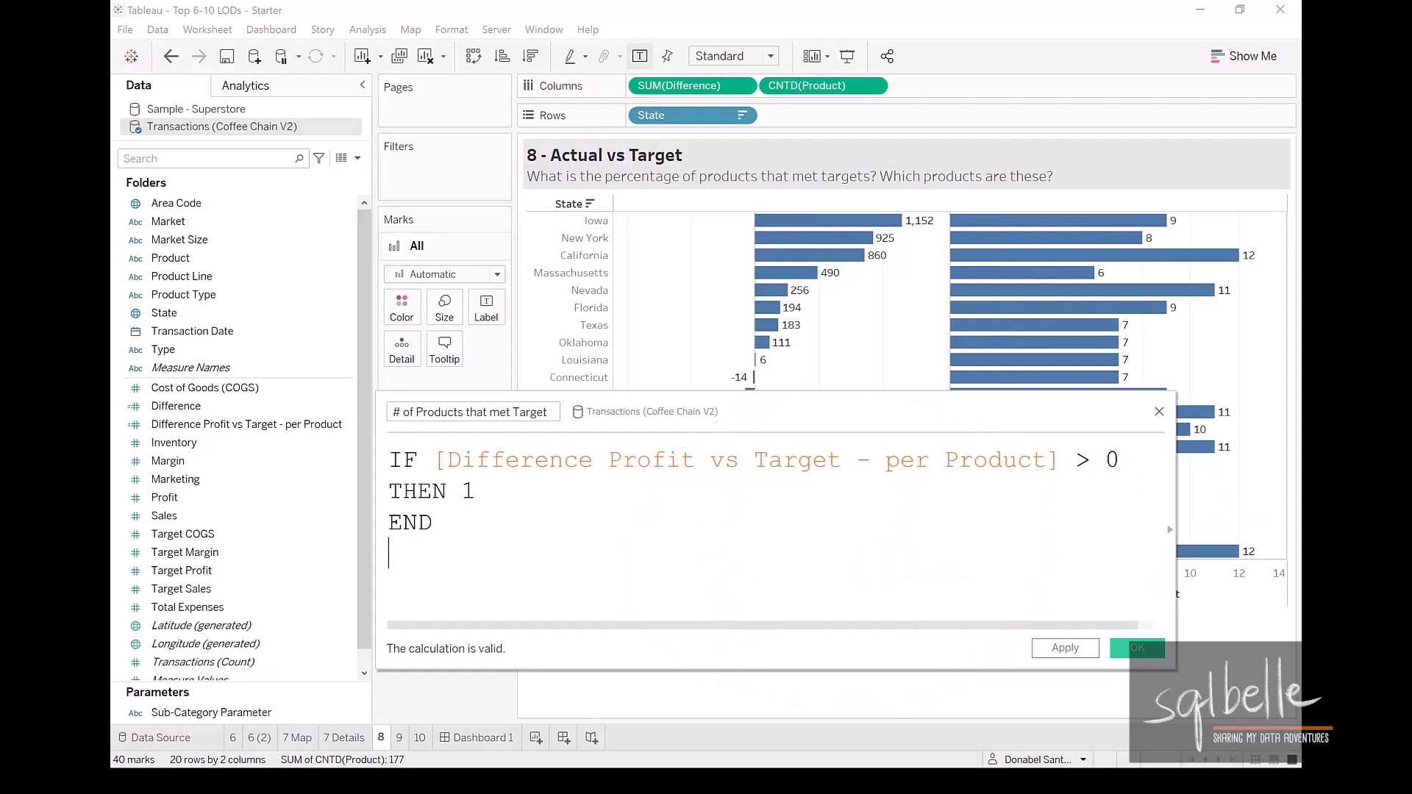
pyautogui.write('SUM(')
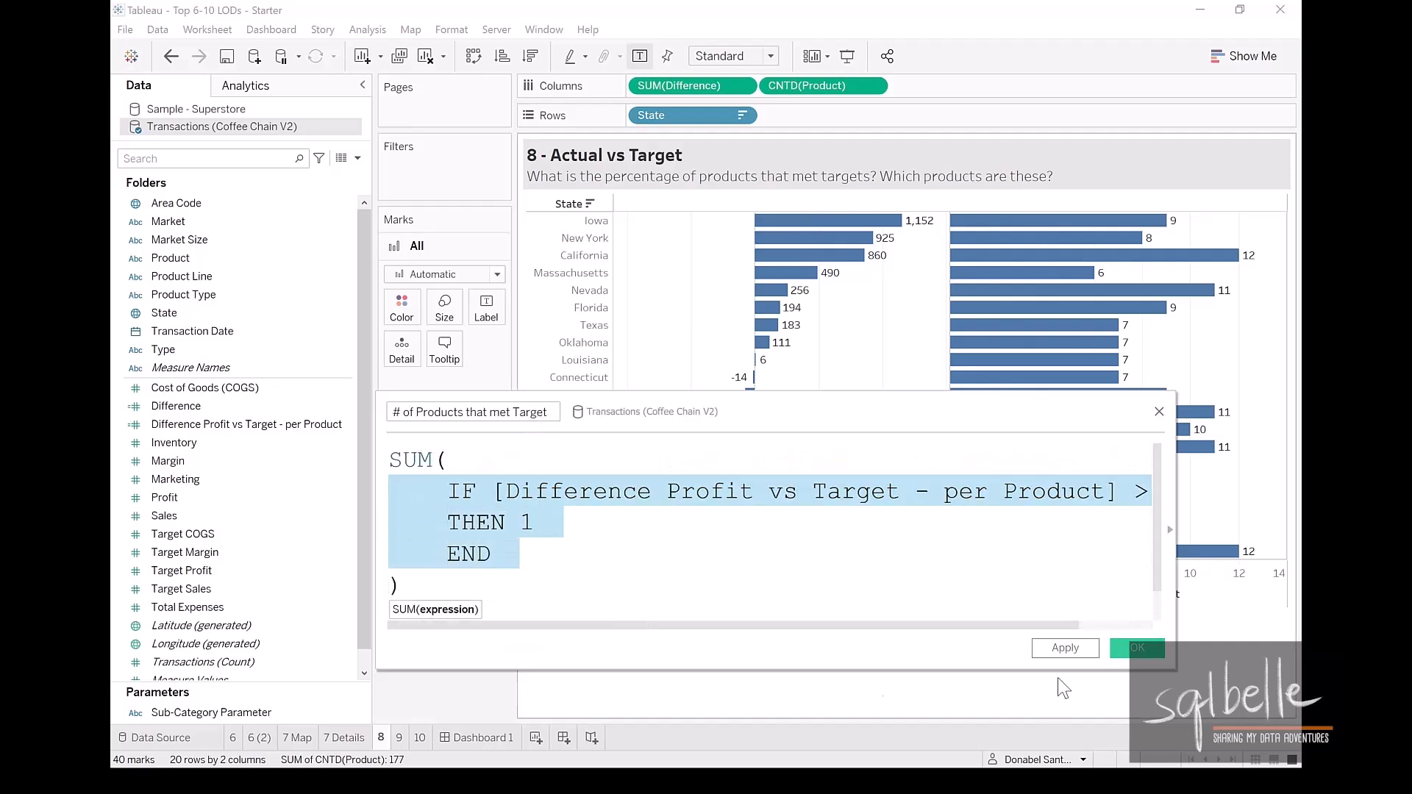
pyautogui.click(1137, 647)
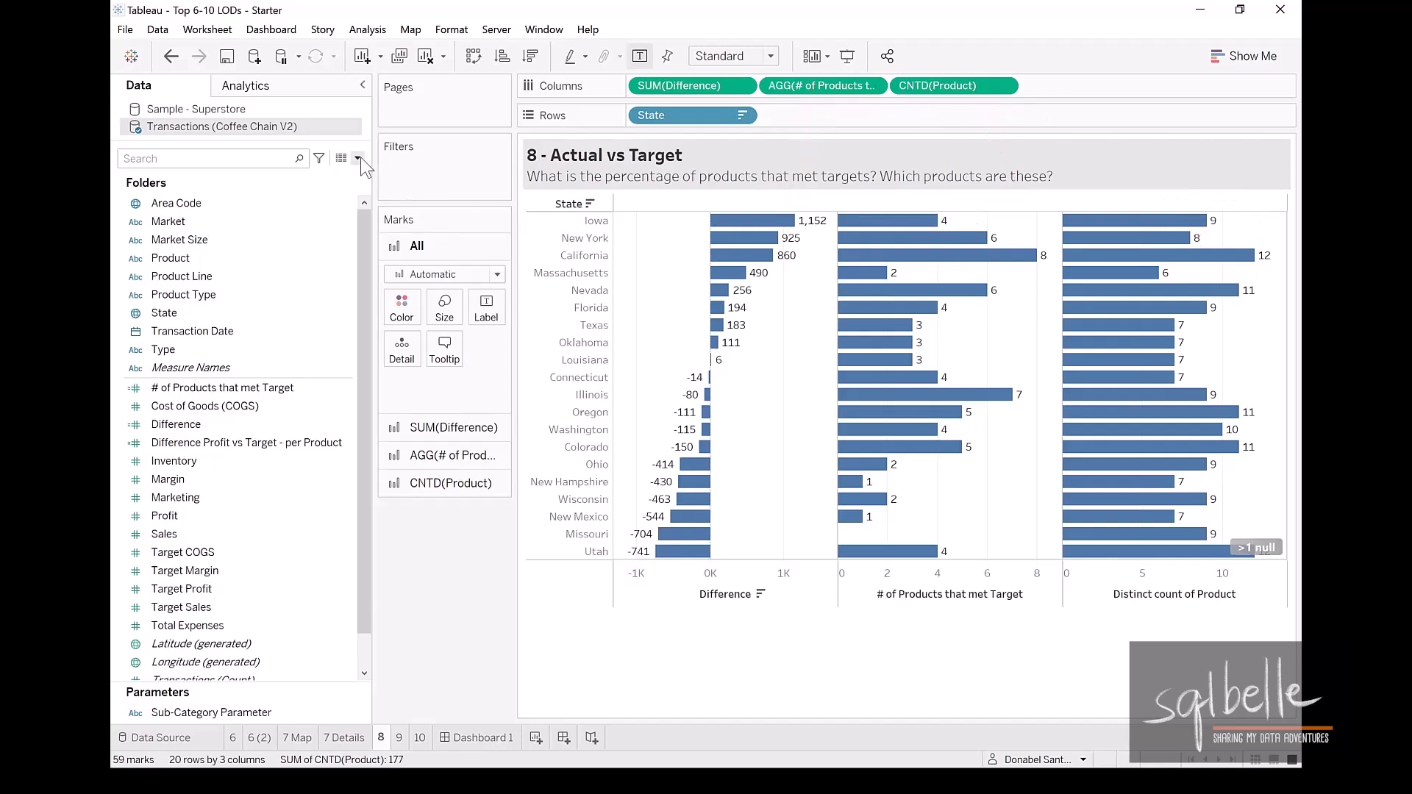
# Bring up the Data pane options to start another new field
pyautogui.click(356, 158)
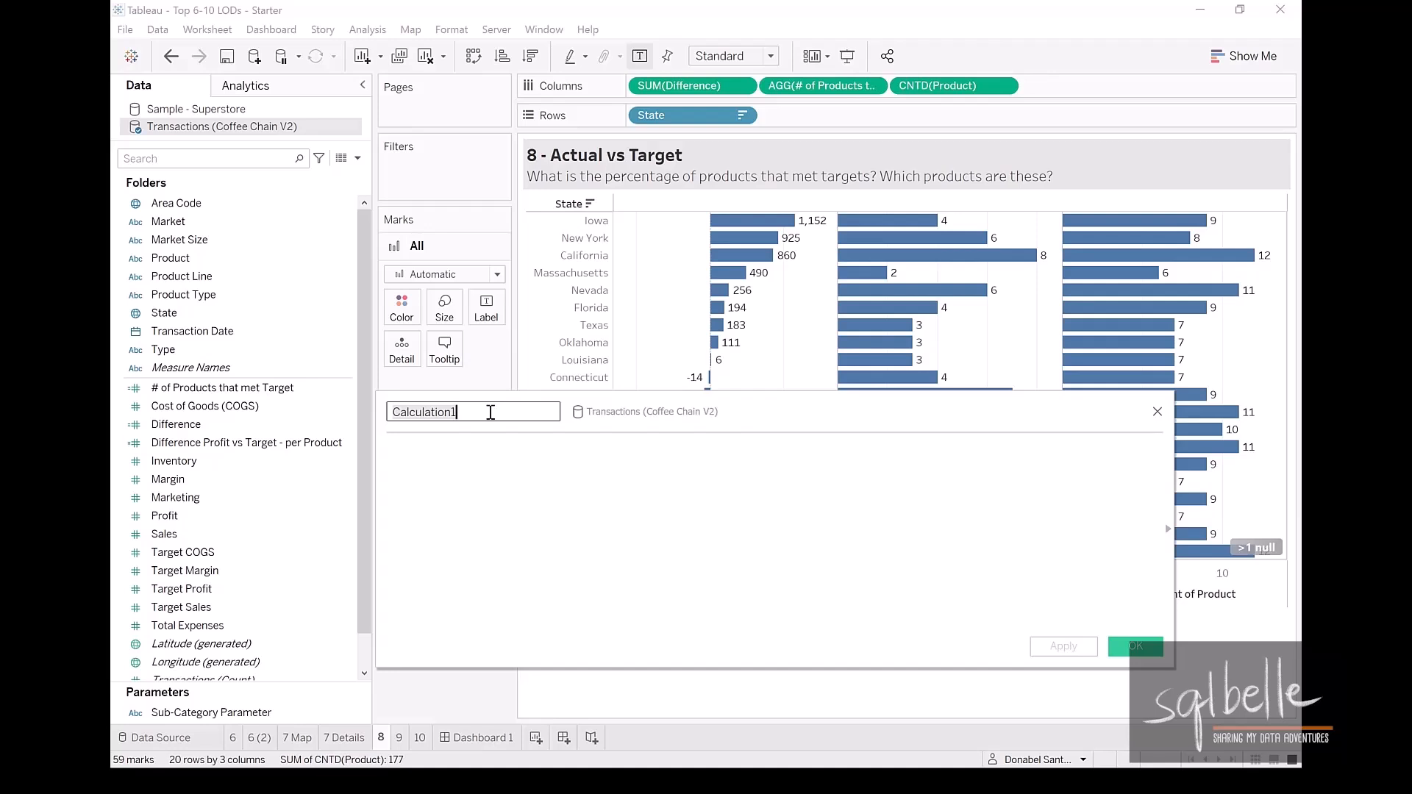
# Create '% of Products that met Target' = [# of Products that met Target]/COUNTD([Product])
pyautogui.write('% of Products that met Target')
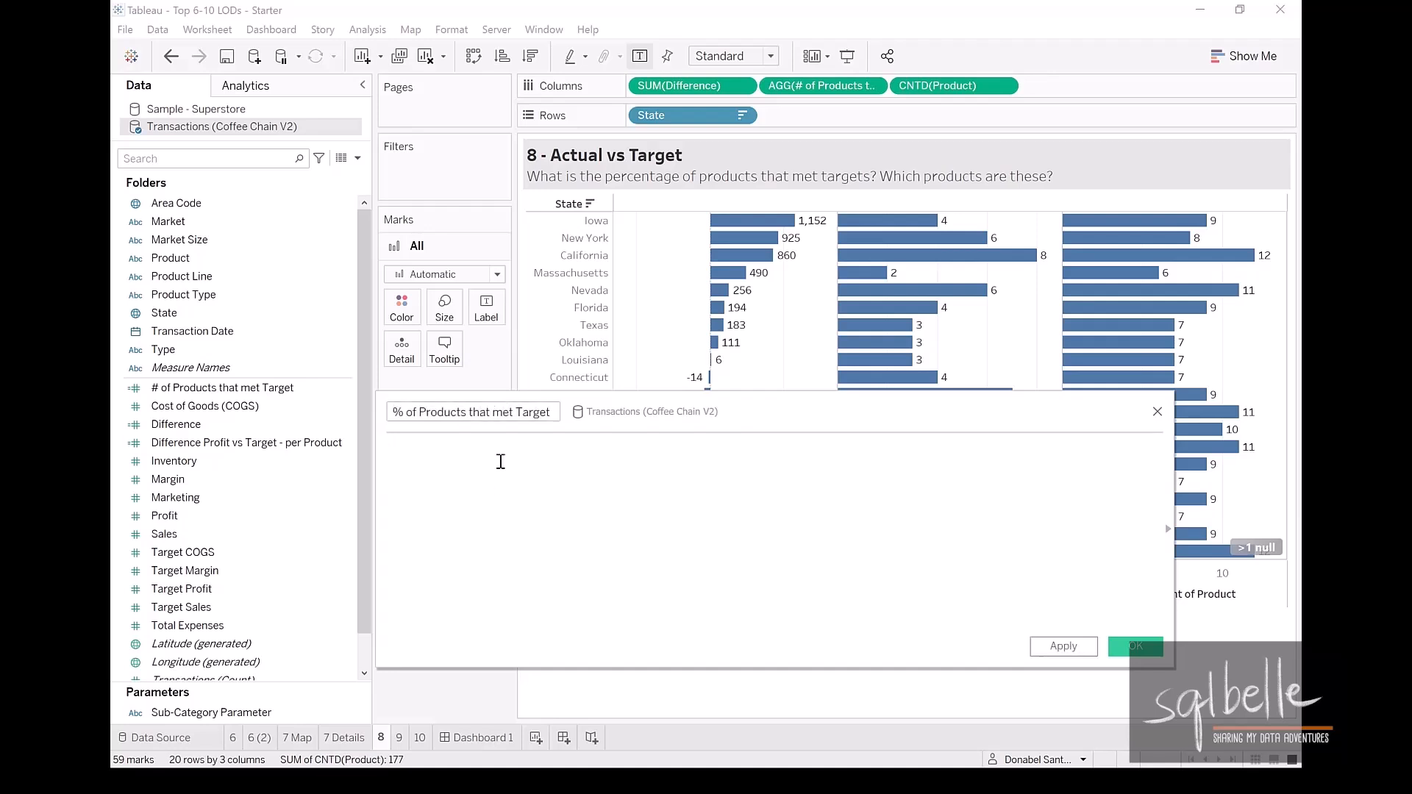
pyautogui.moveTo(821, 85); pyautogui.dragTo(614, 494)
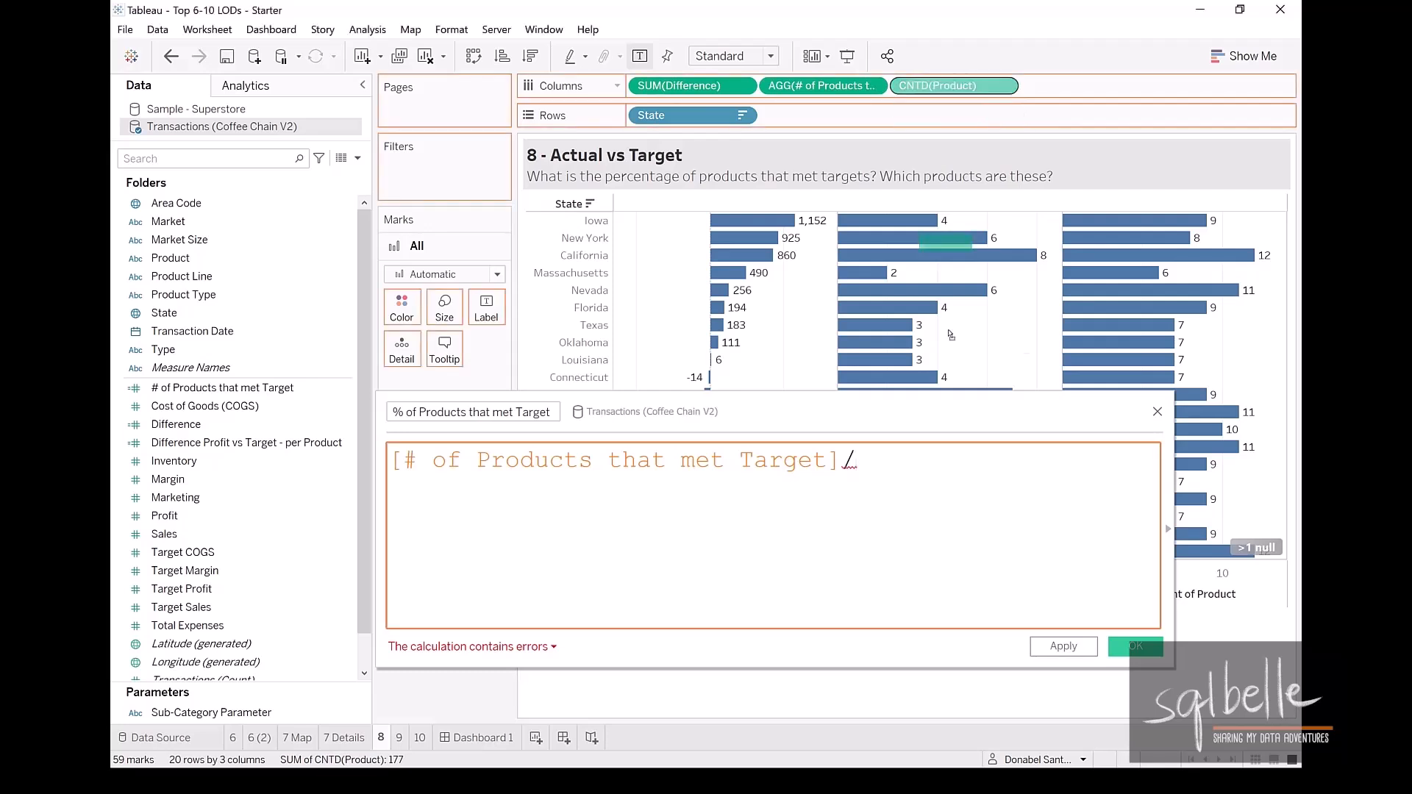
pyautogui.write('/COUNTD([Product])')
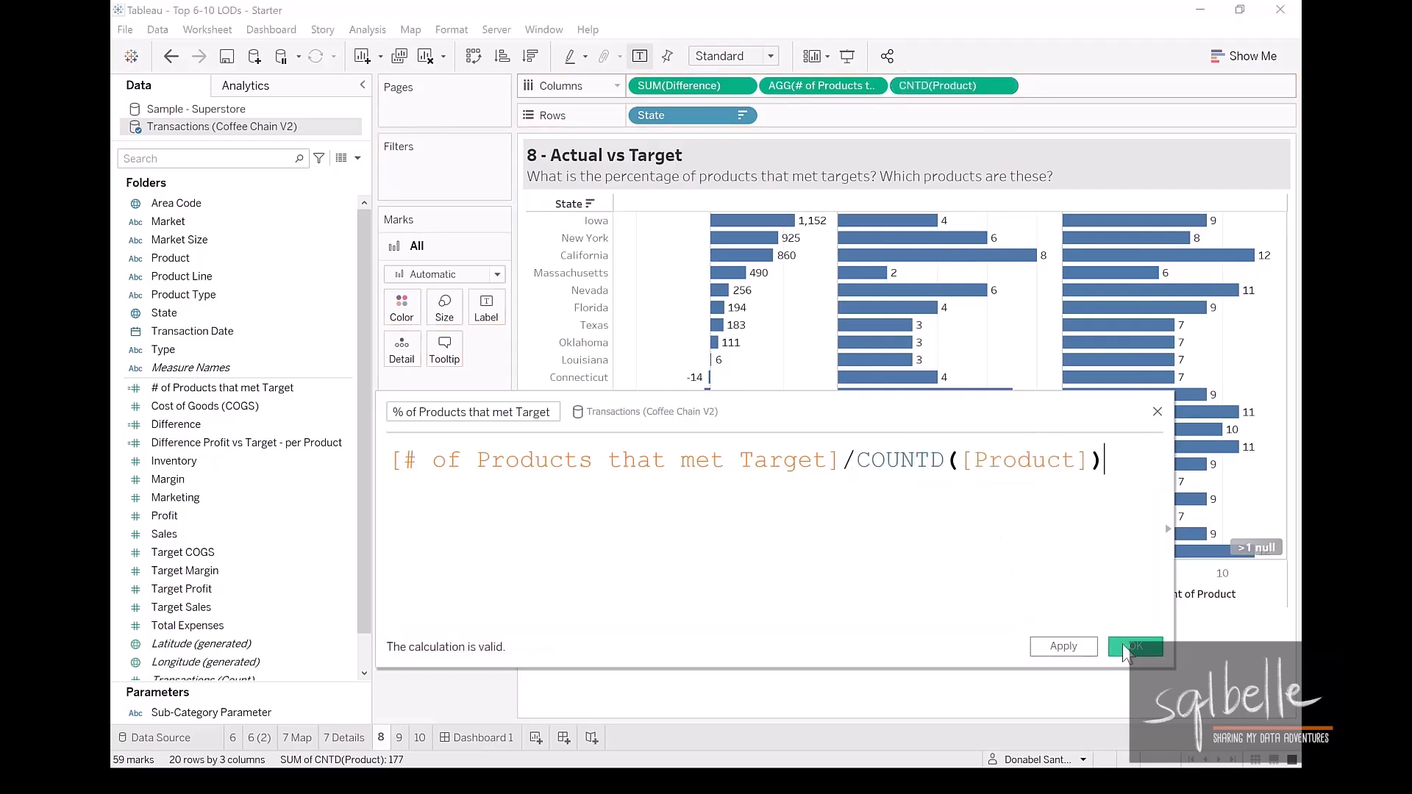
pyautogui.click(1134, 648)
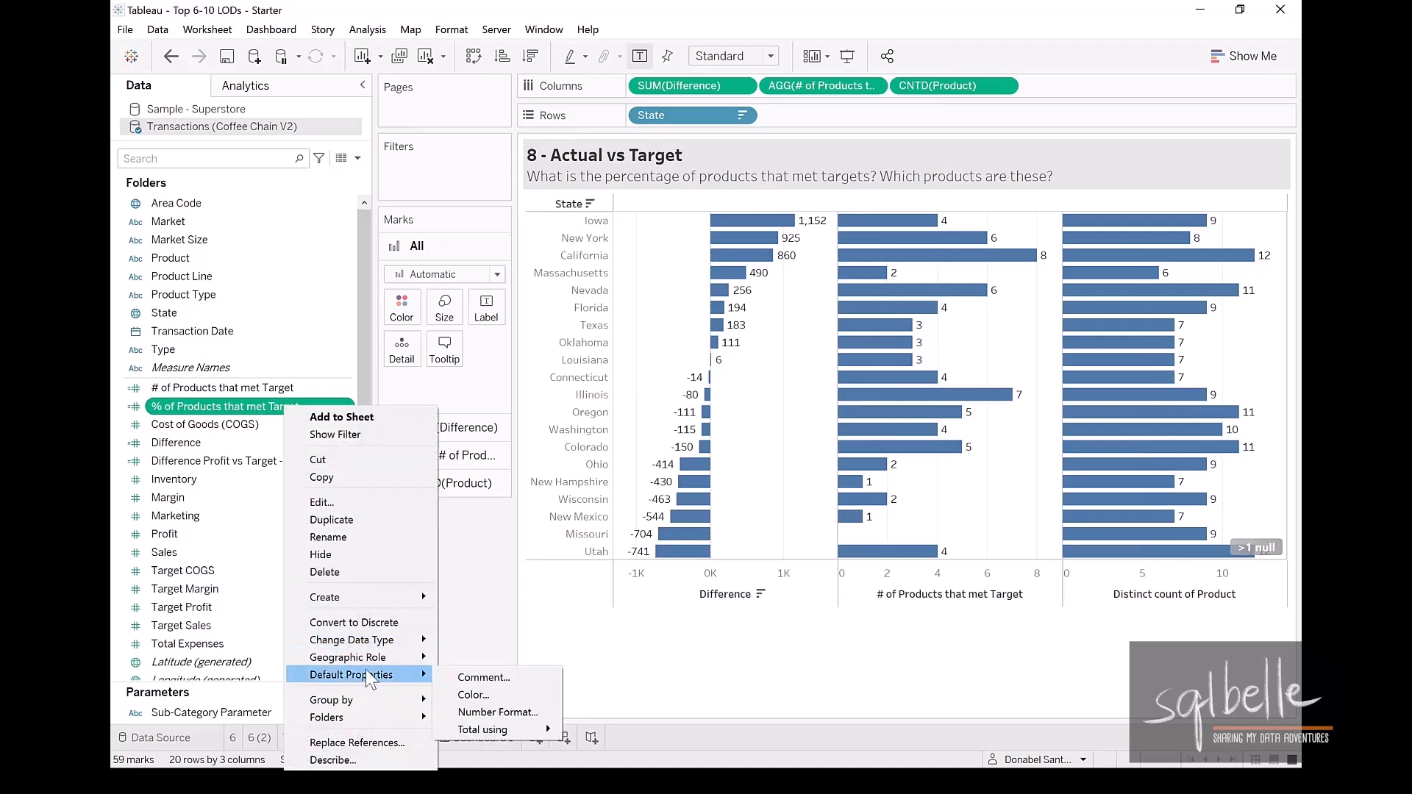
# Set the % of Products that met Target field's default number format to Percentage
pyautogui.click(497, 712)
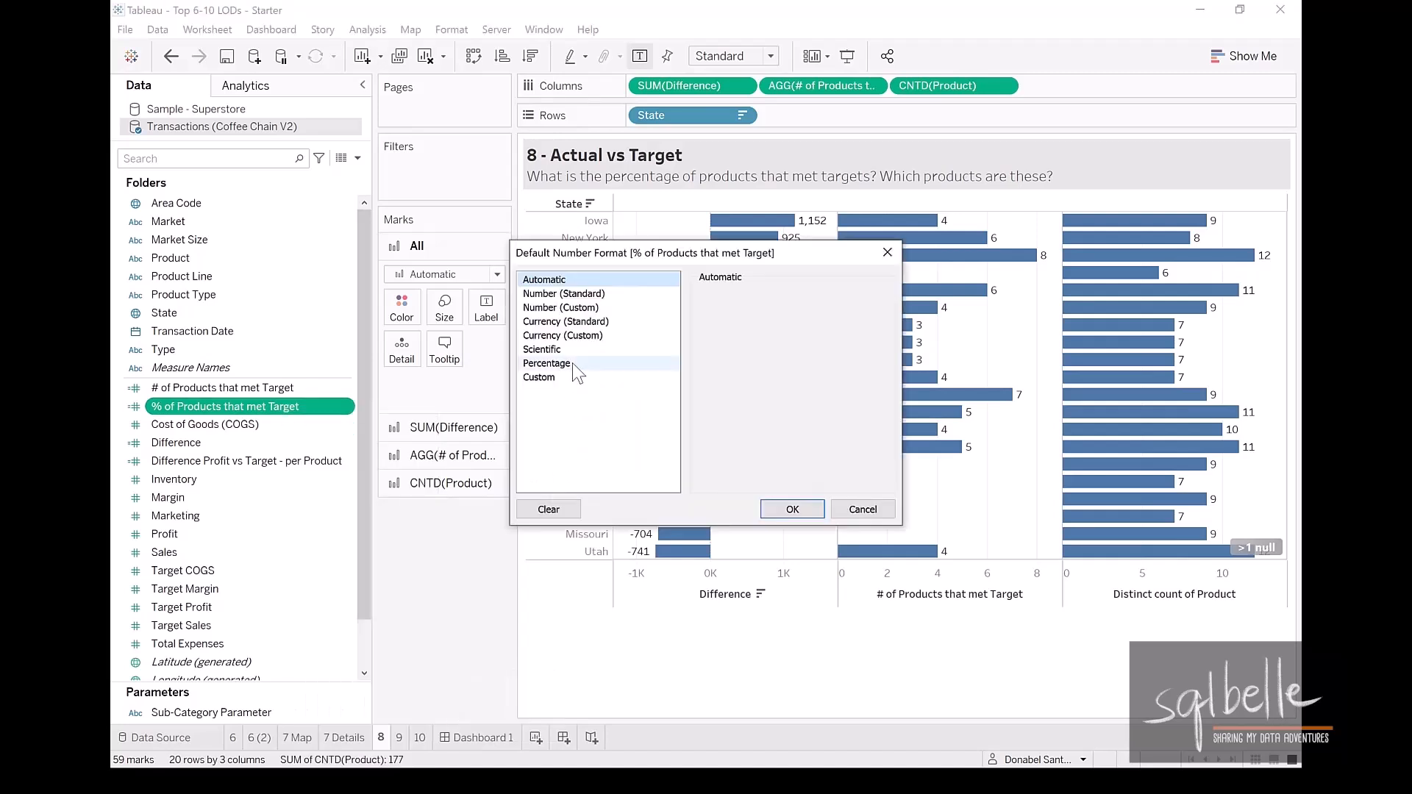
pyautogui.click(547, 364)
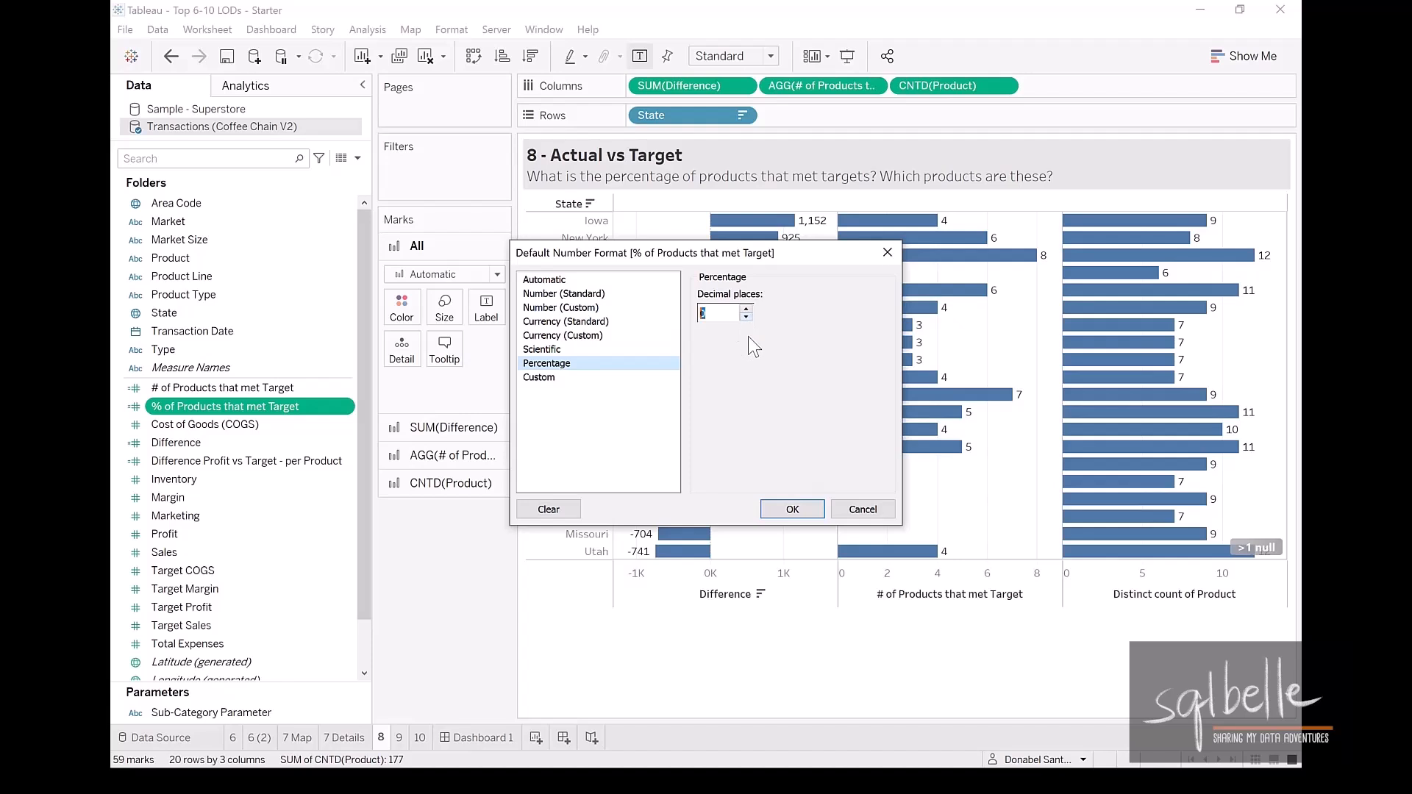
pyautogui.click(792, 509)
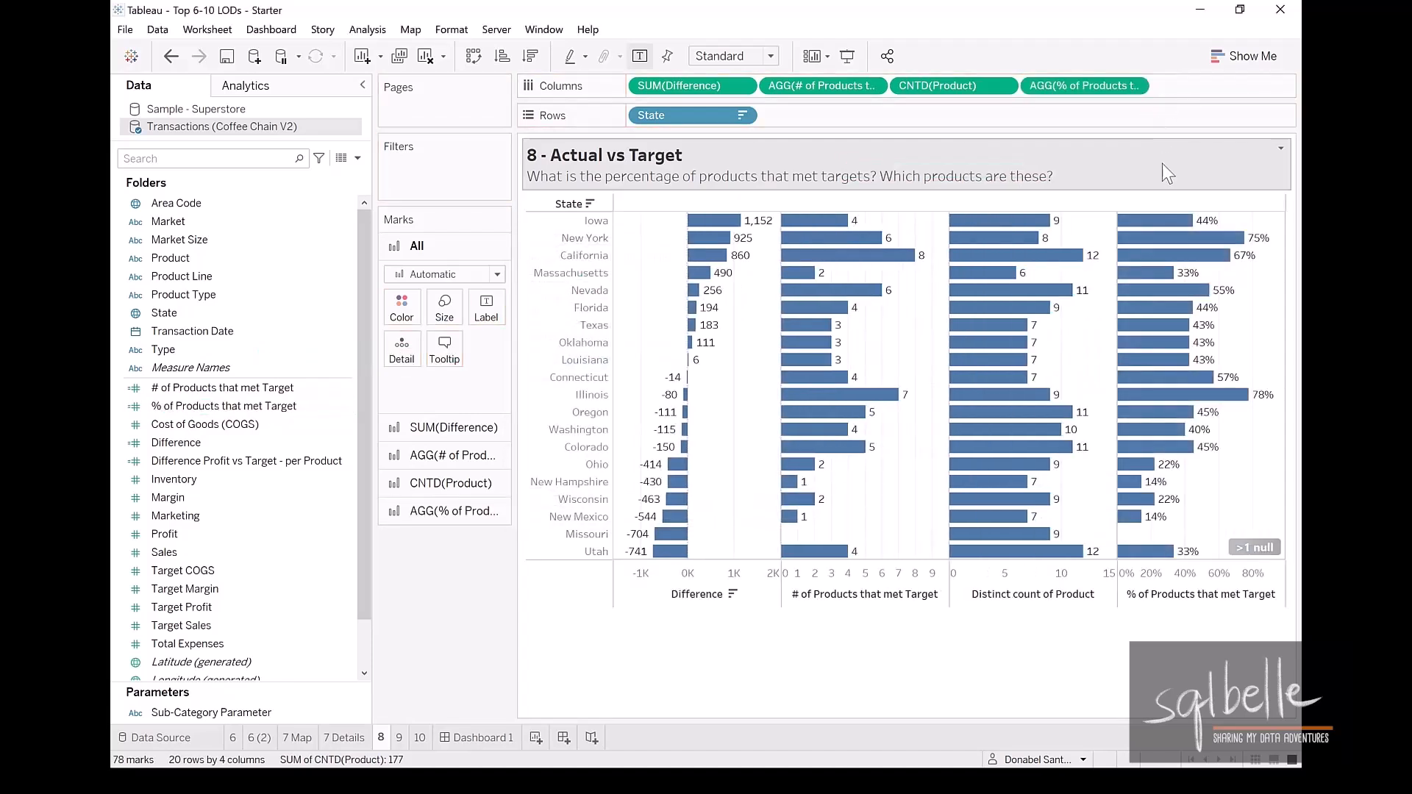
pyautogui.moveTo(1157, 223)
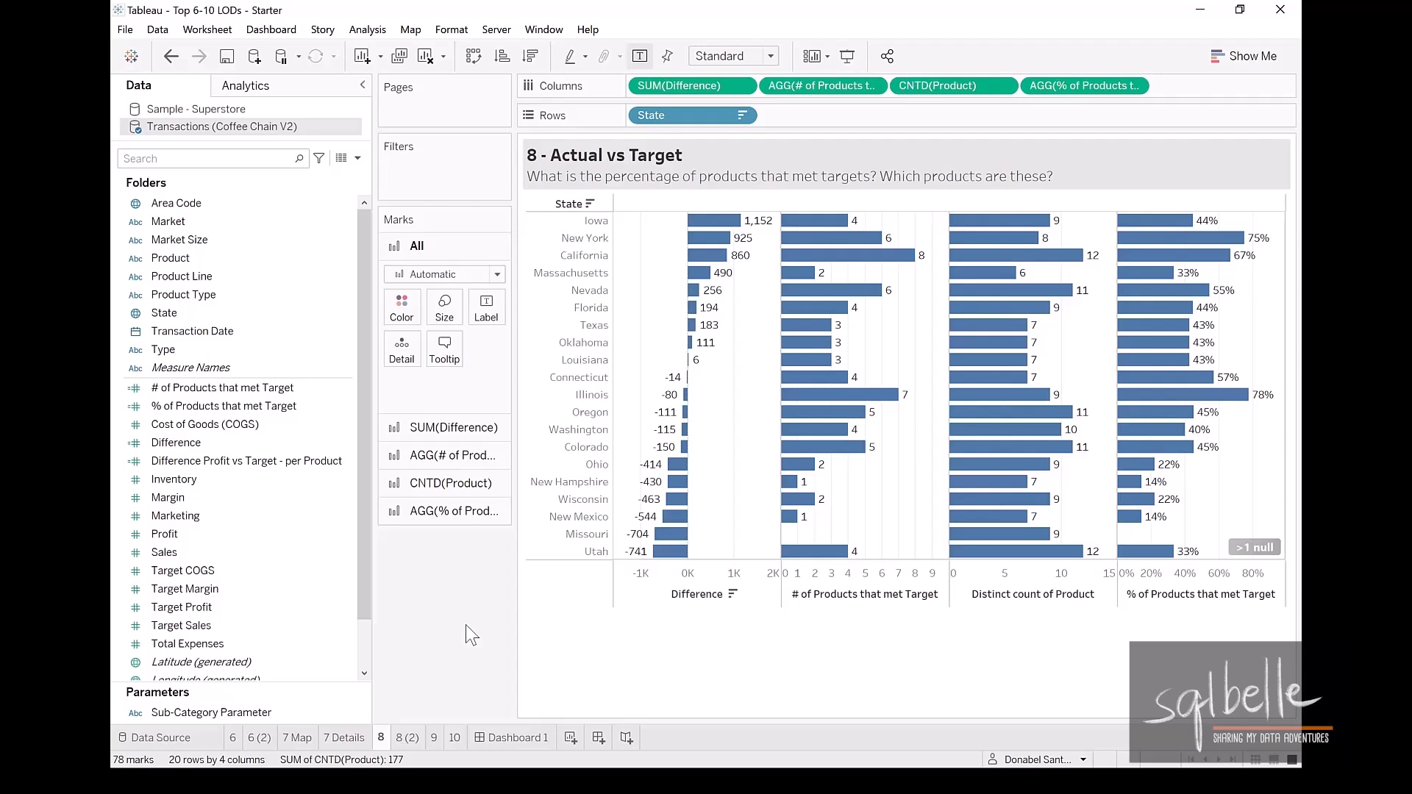
# On the duplicated sheet, chart profit by product and add Target Profit to Detail
pyautogui.click(407, 738)
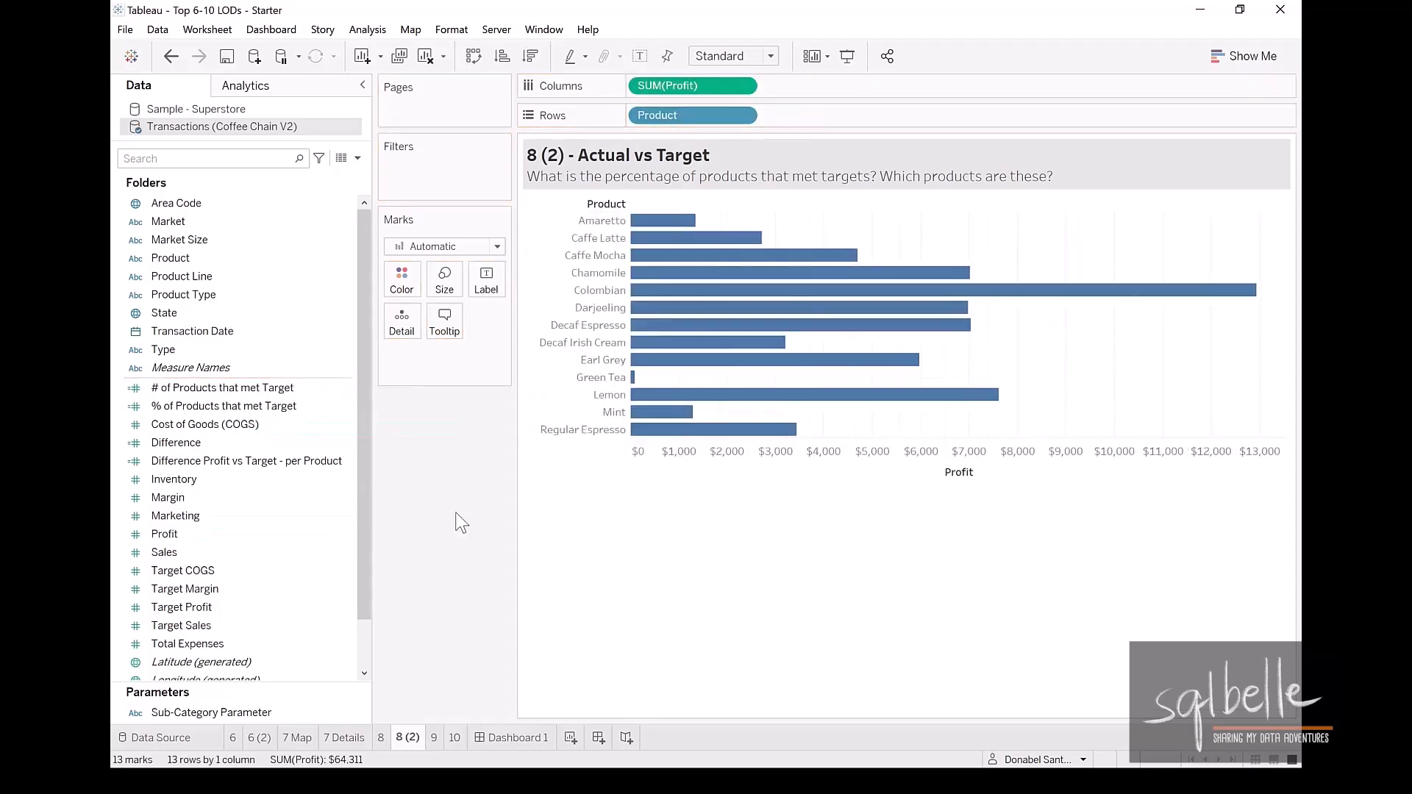
pyautogui.click(185, 588)
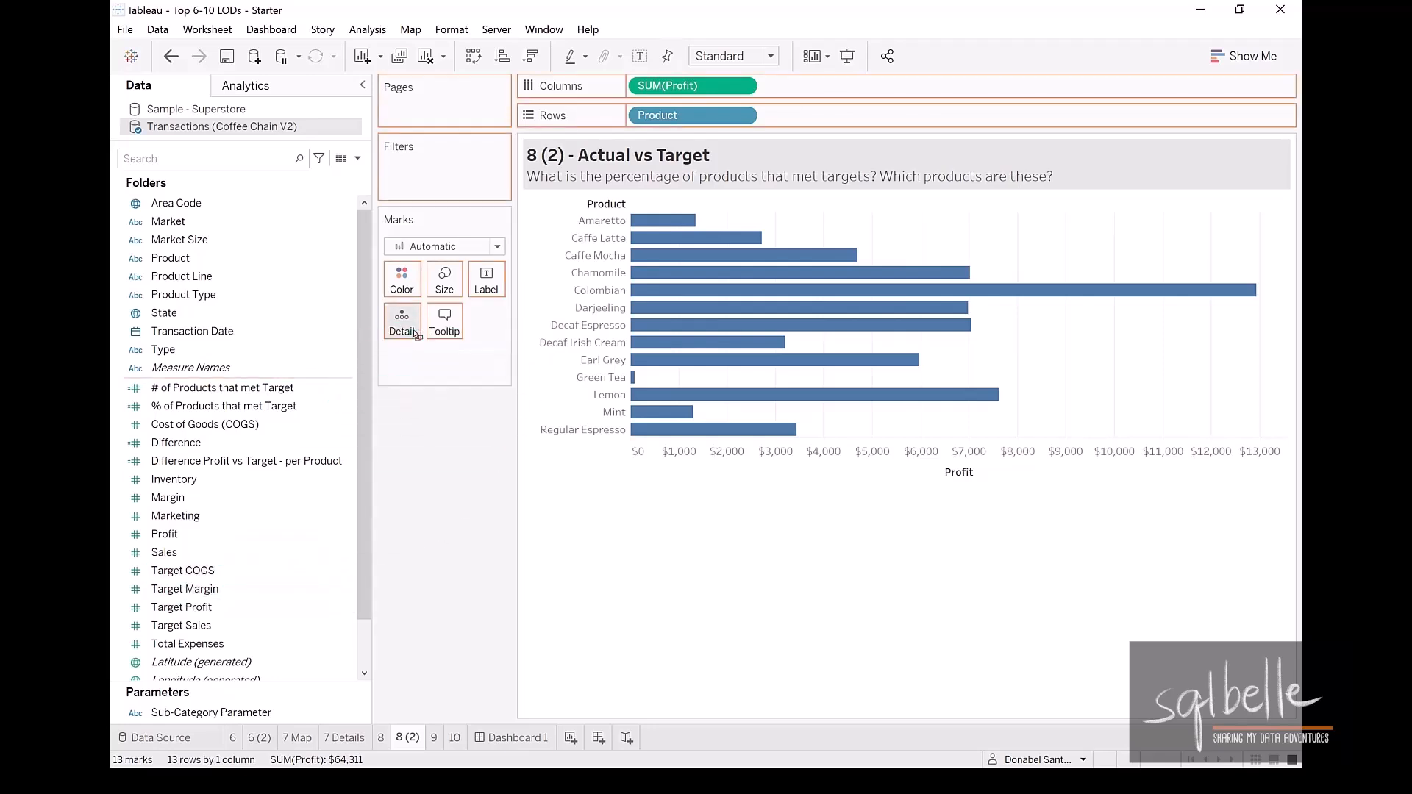
pyautogui.click(246, 85)
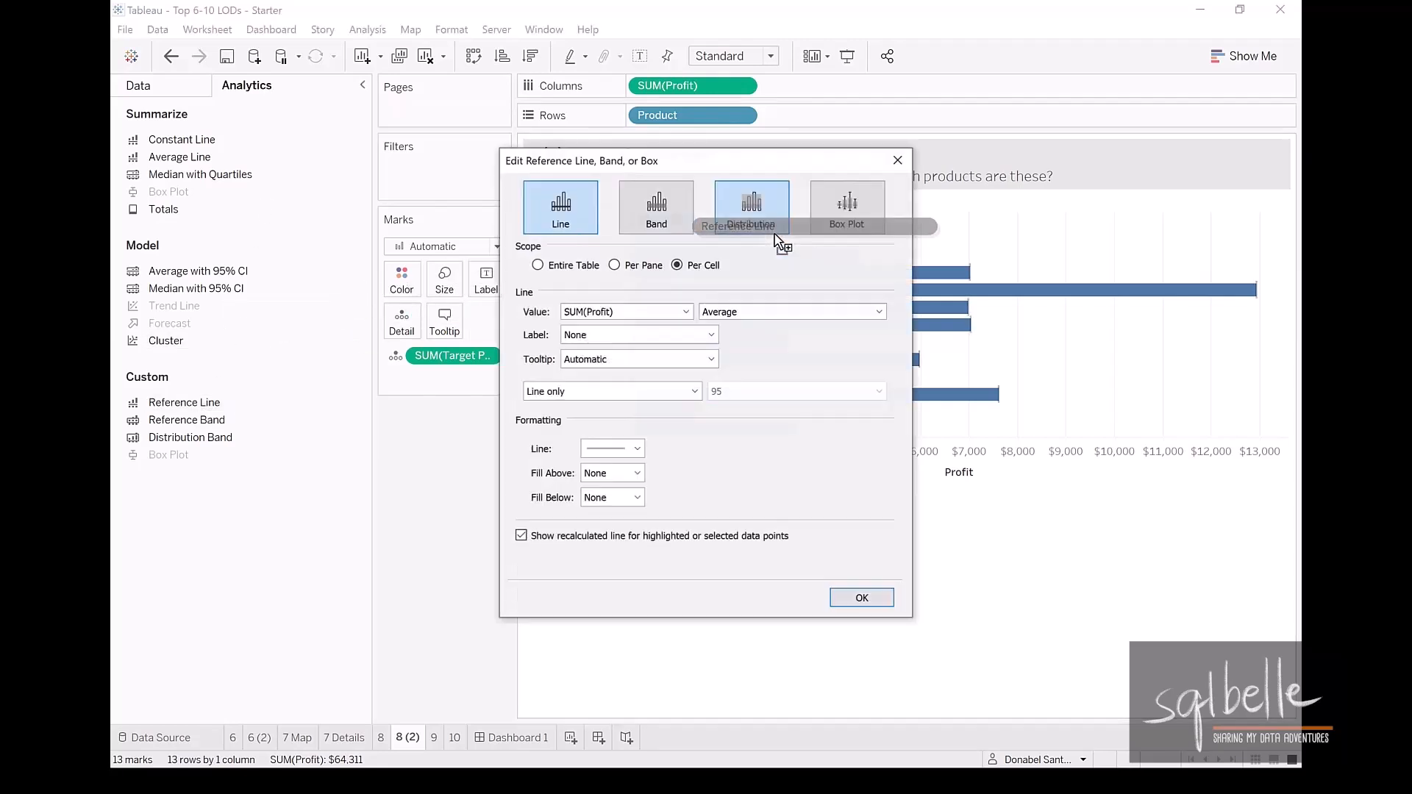
# Add a reference line valued at SUM(Target Profit) to each product's bar, then return to the Data pane
pyautogui.click(860, 597)
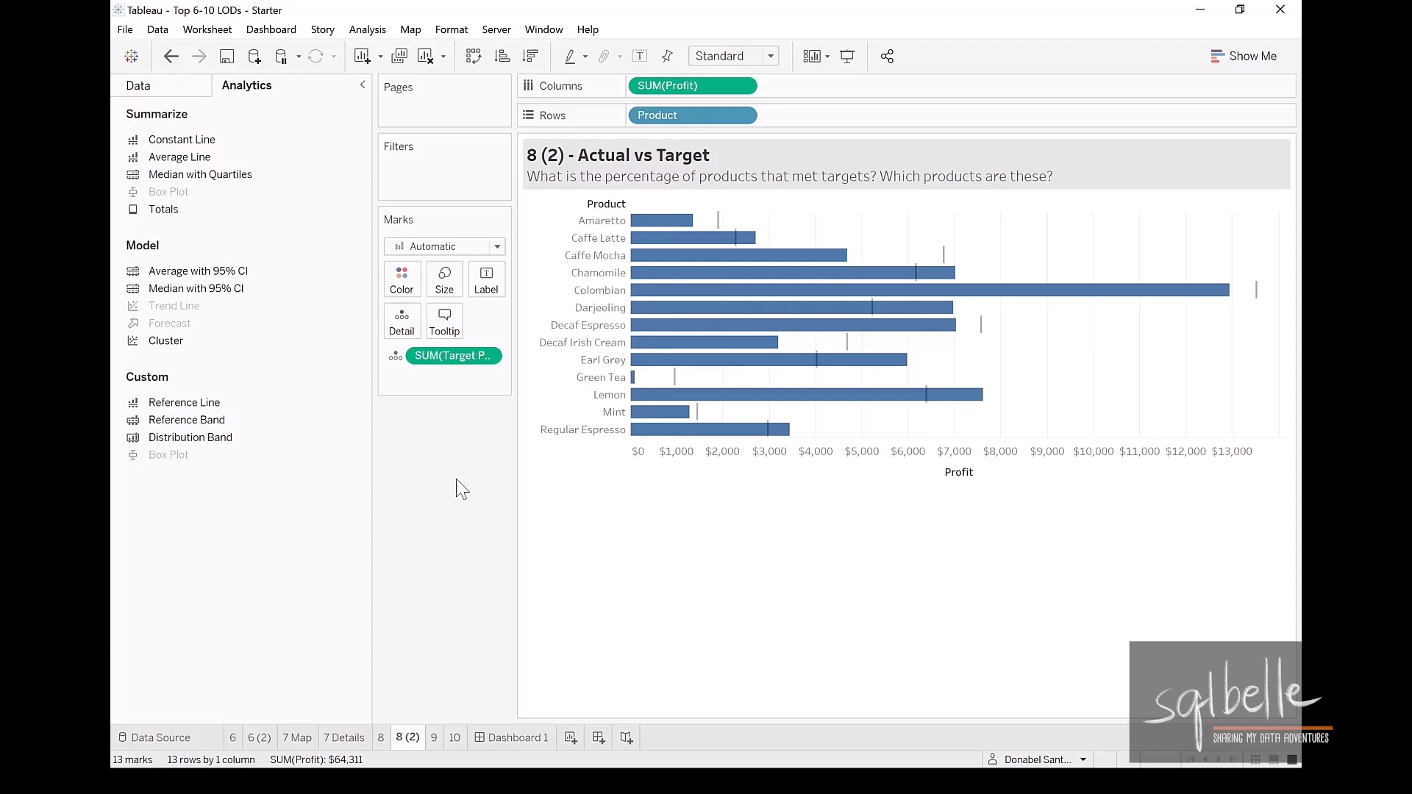
pyautogui.moveTo(174, 88)
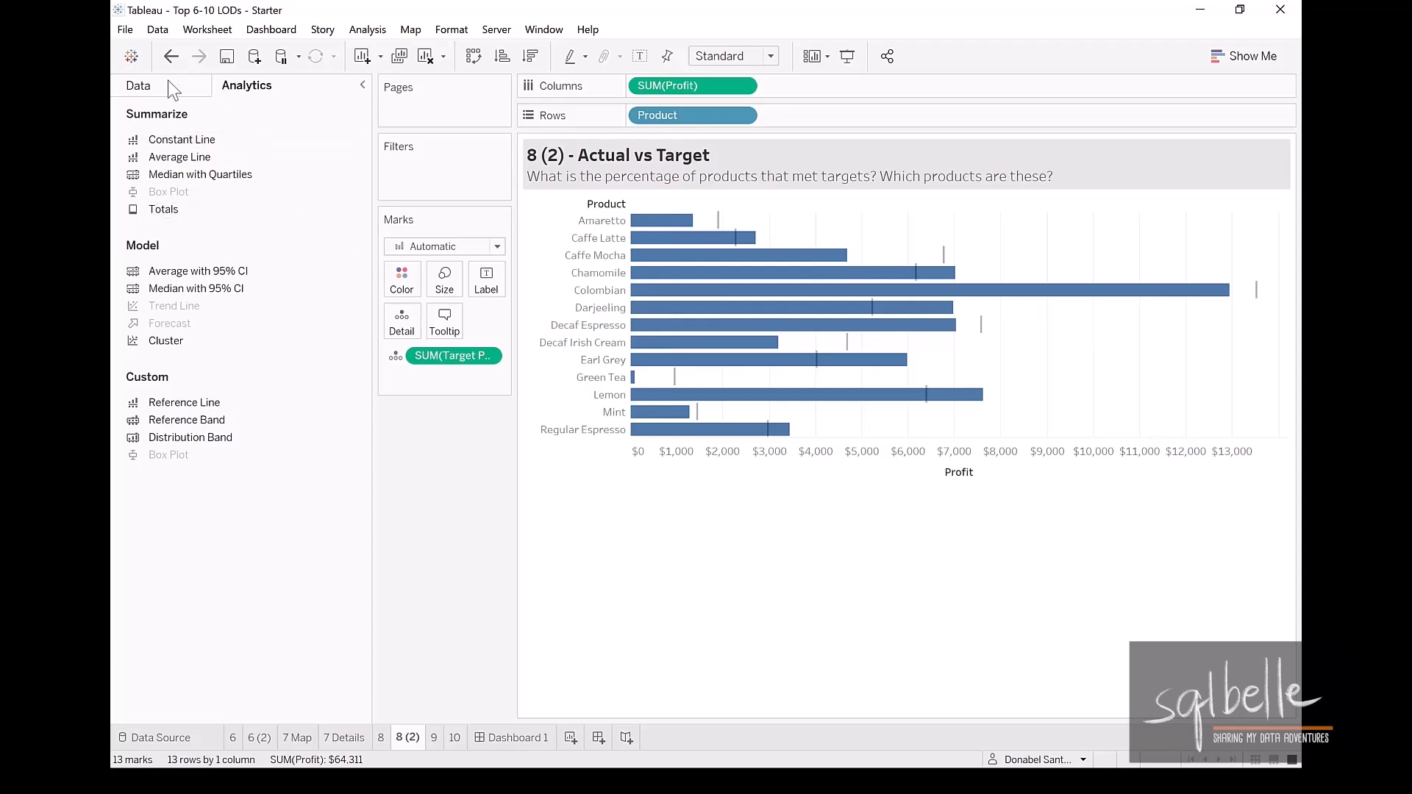
pyautogui.click(138, 85)
pyautogui.write('Met Target?')
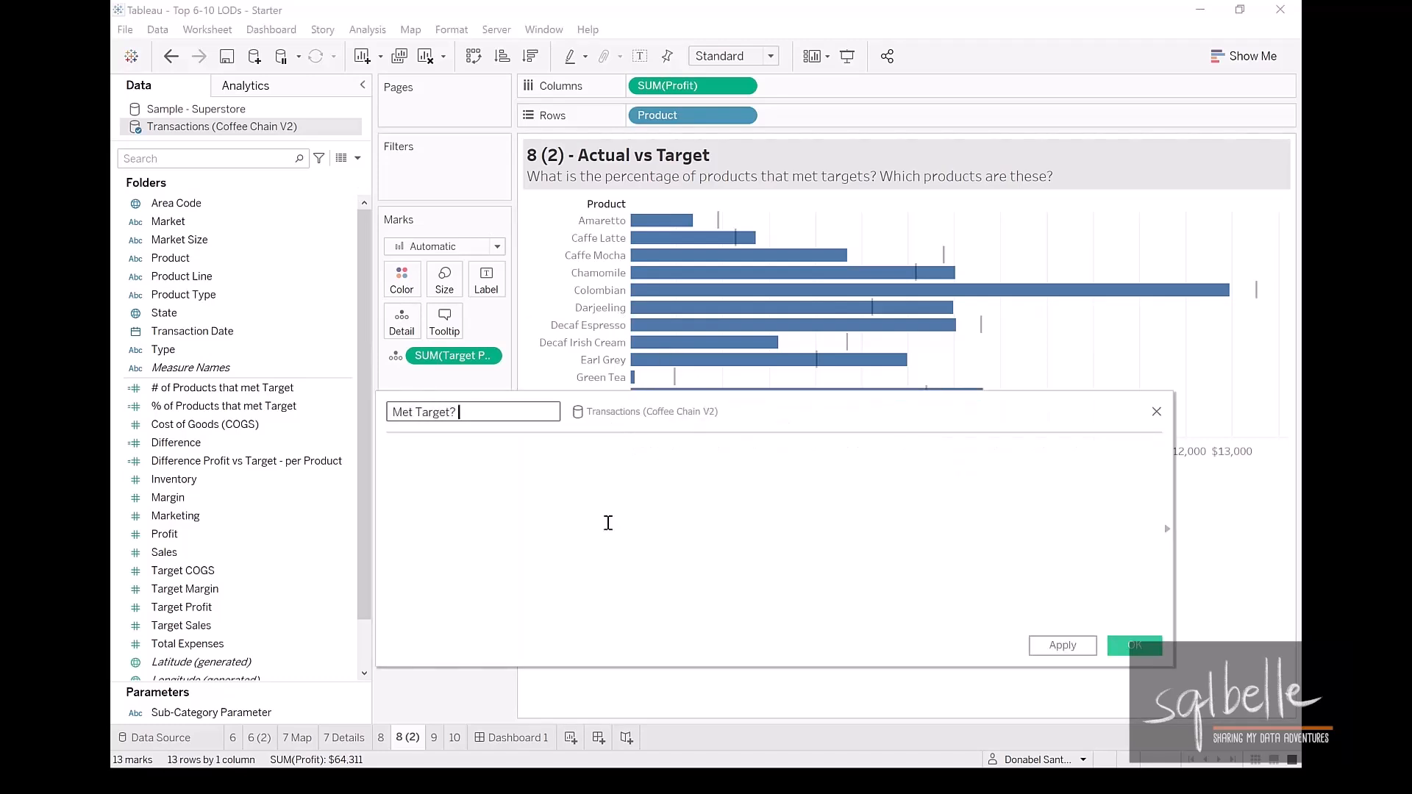
# Write Met Target? as IF SUM([Profit]) >= SUM([Target Profit]) THEN "Met target" ELSE "Did not meet target" END
pyautogui.write('IF SUM([Profit]) >')
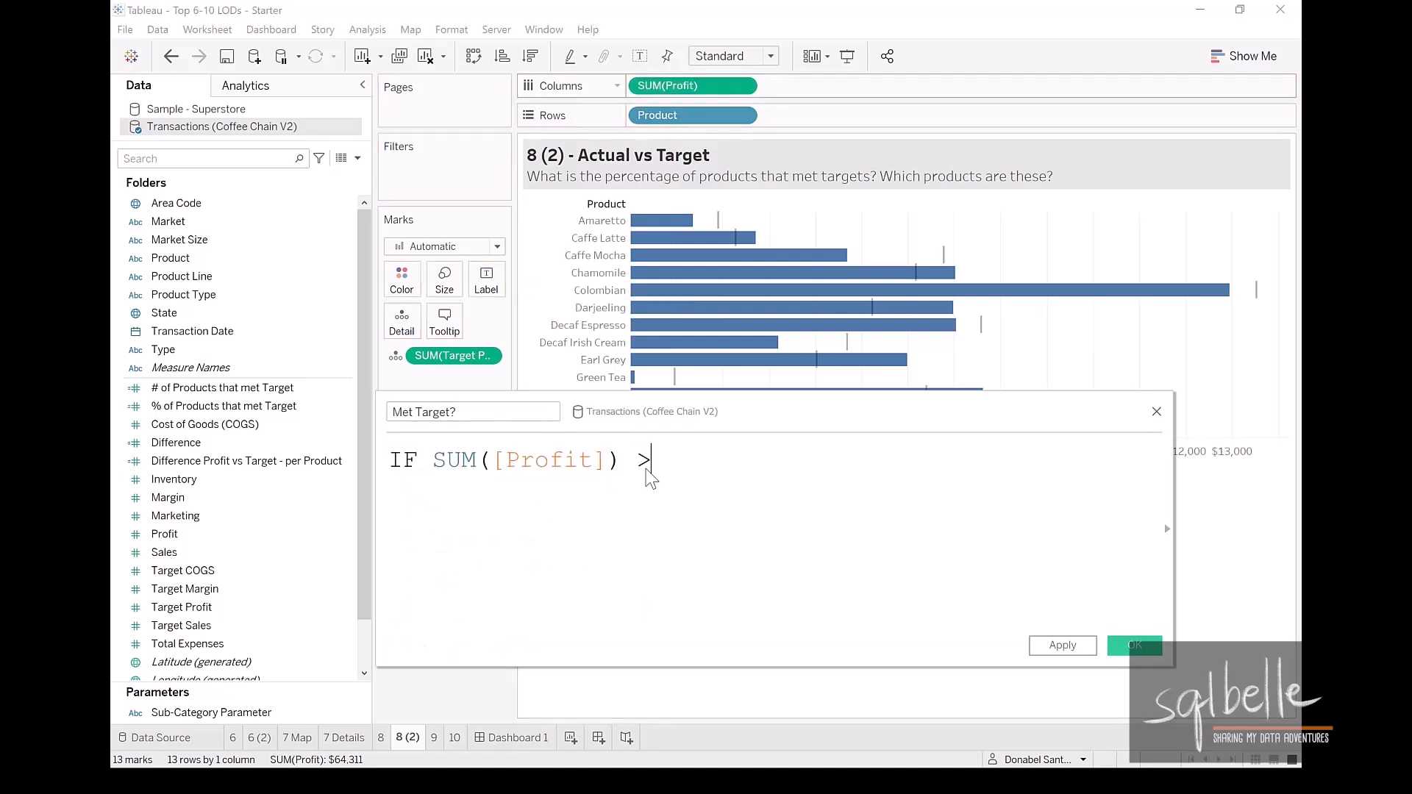
pyautogui.write('=')
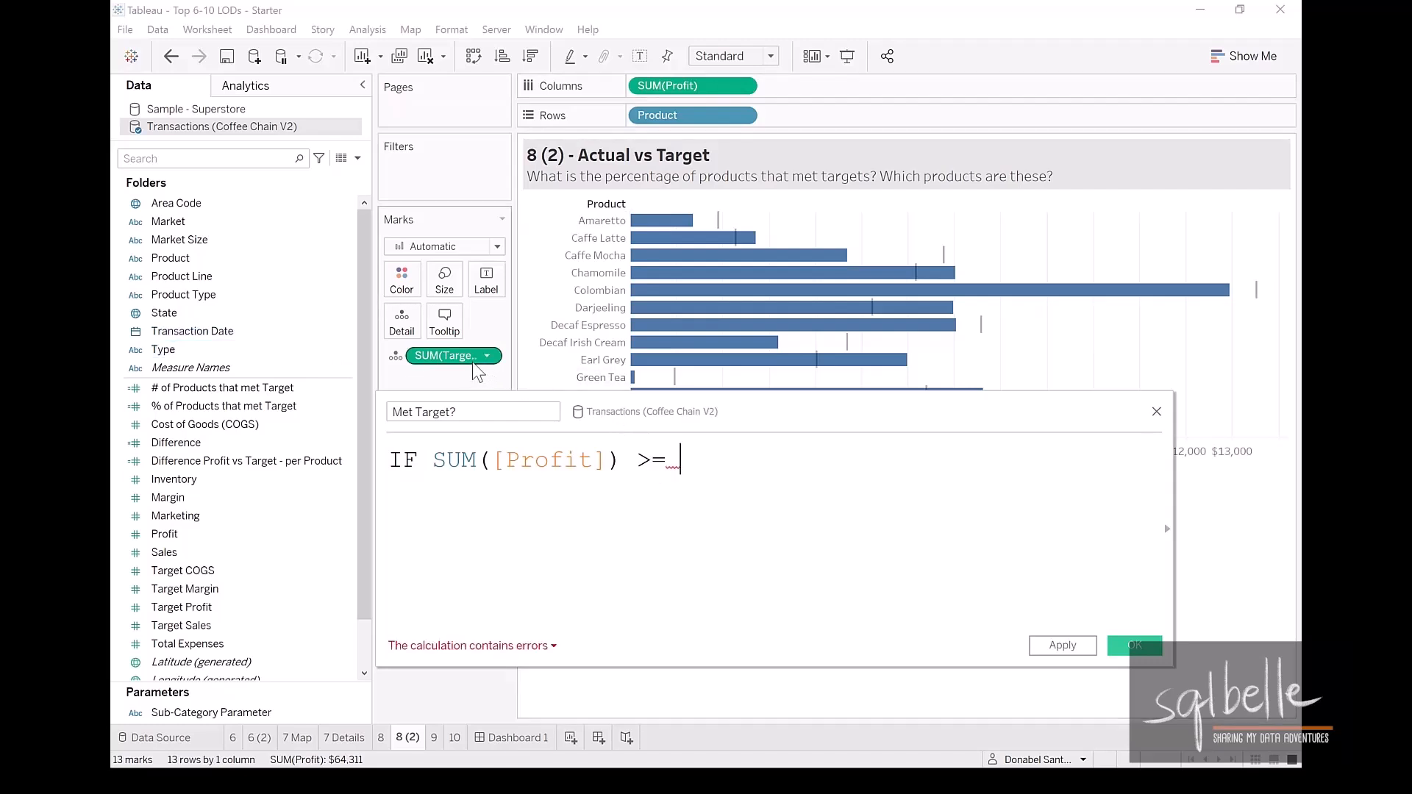
pyautogui.write('SUM([Target Profit])')
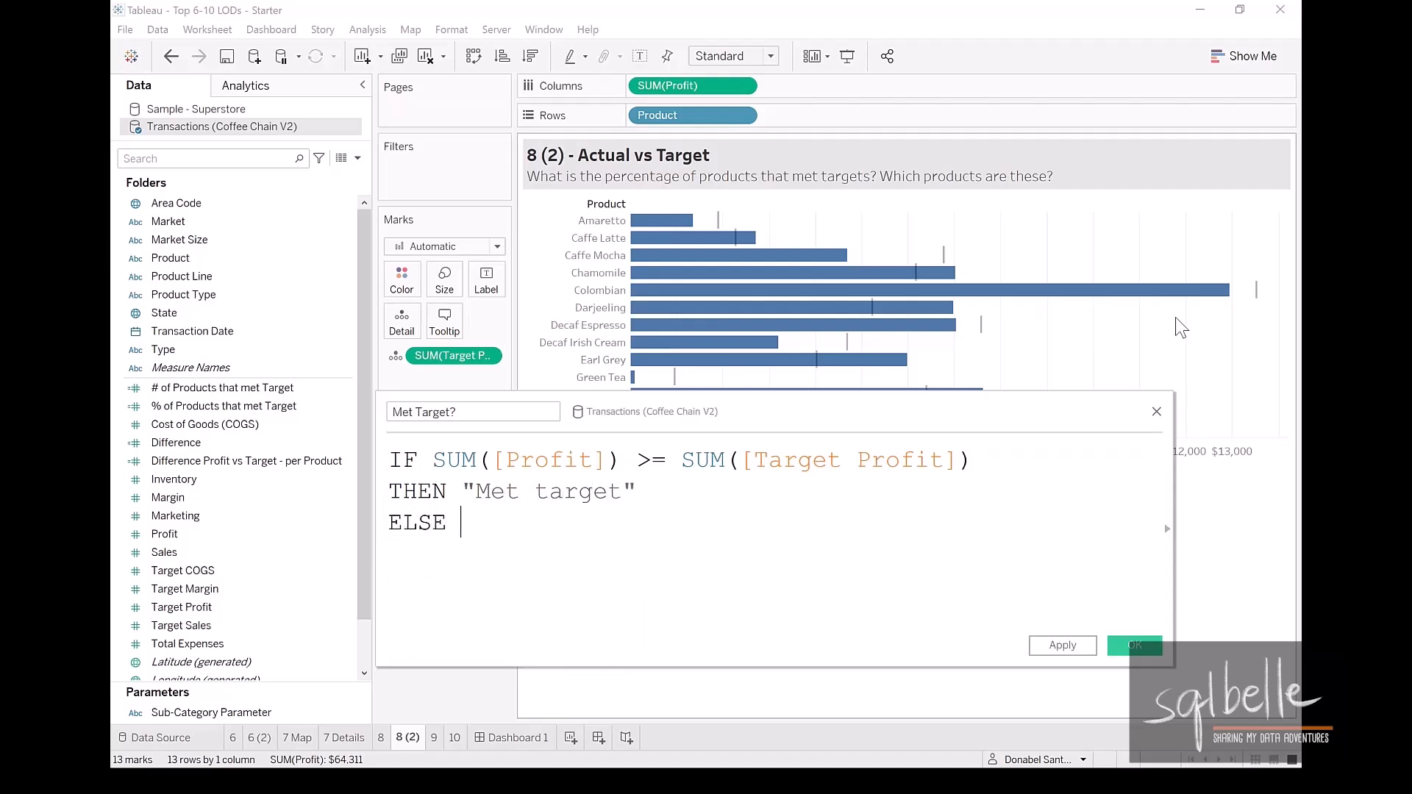
pyautogui.write('"Did not meet')
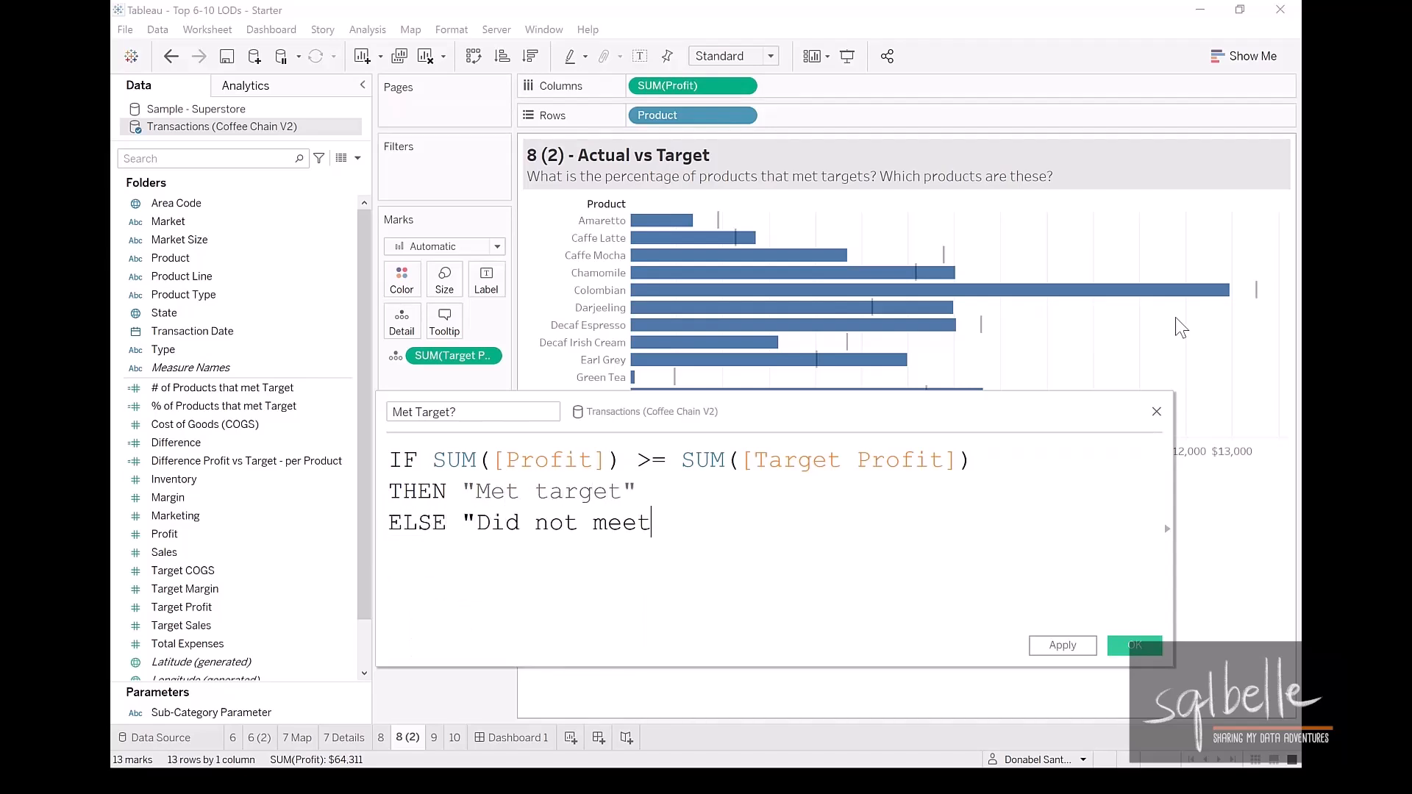
pyautogui.write('target"')
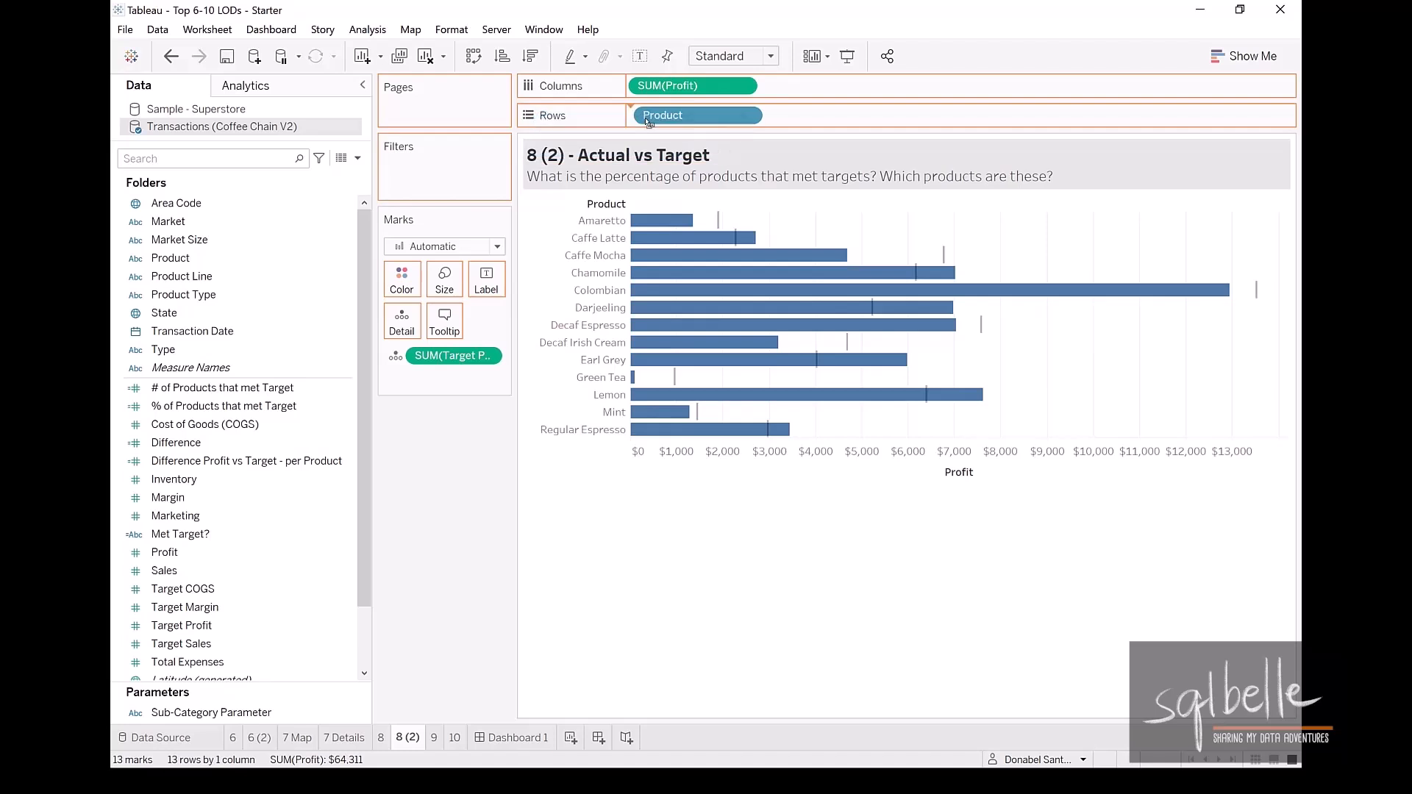
# Split product bars into Met/Did not meet rows via Met Target? and give Met target a new palette colour
pyautogui.moveTo(180, 533); pyautogui.dragTo(631, 115)
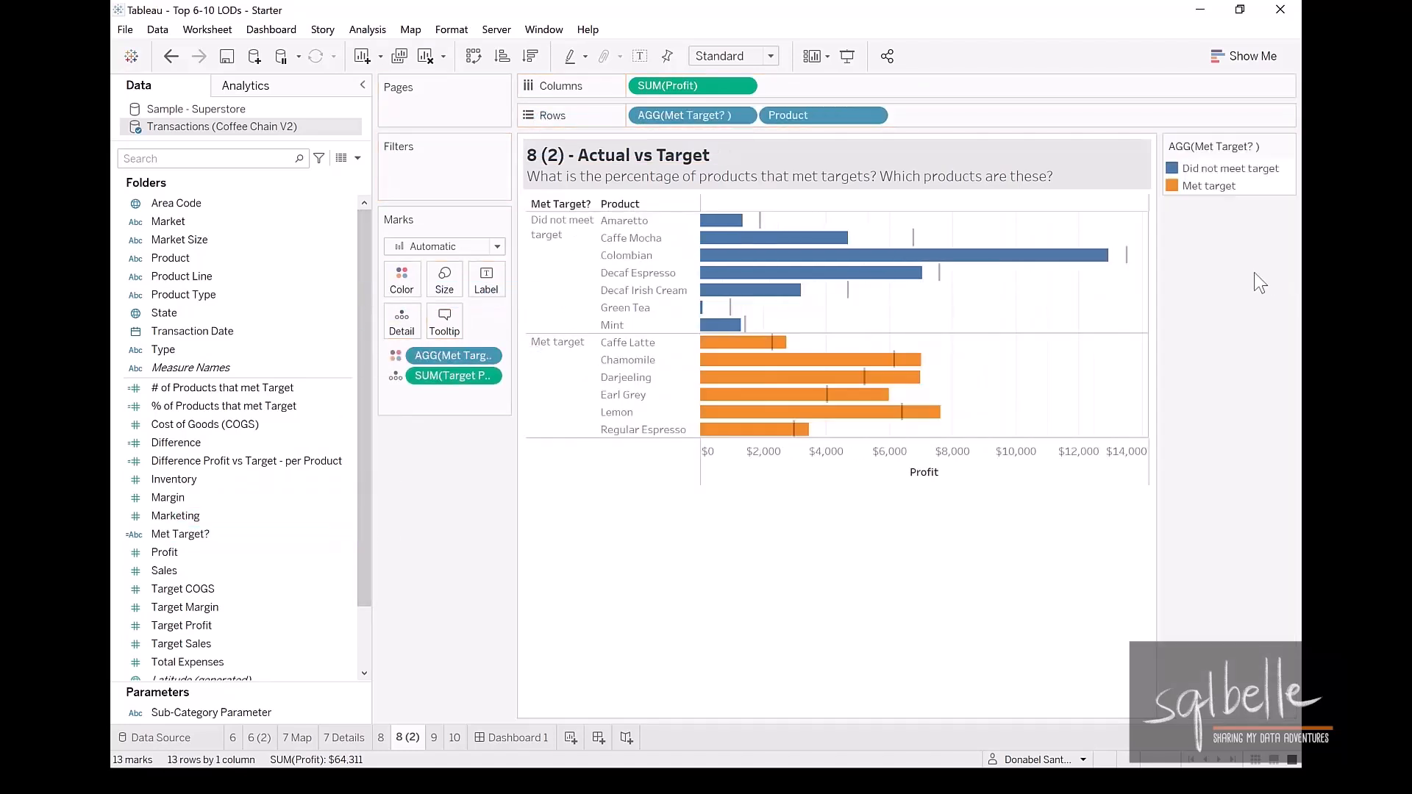
pyautogui.click(401, 279)
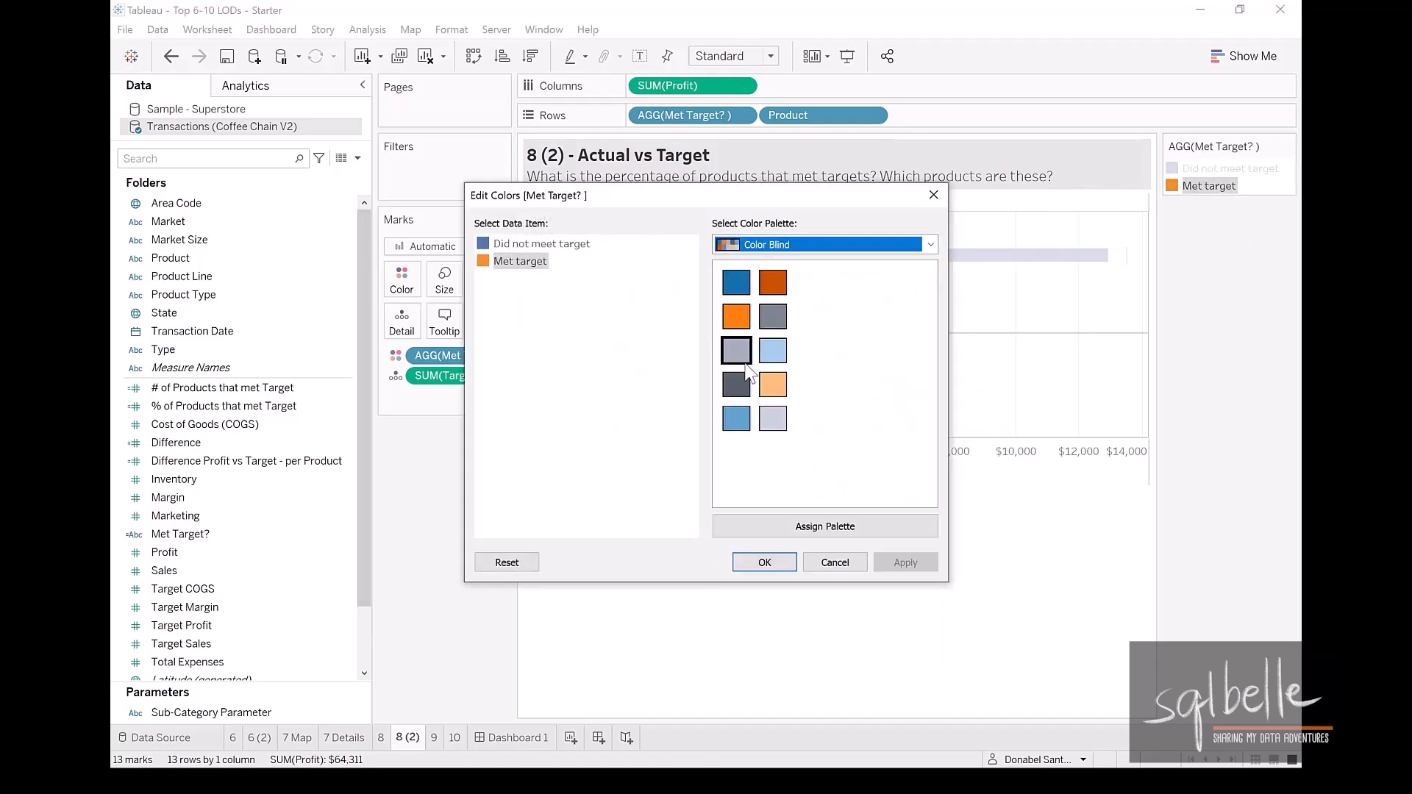
pyautogui.click(764, 562)
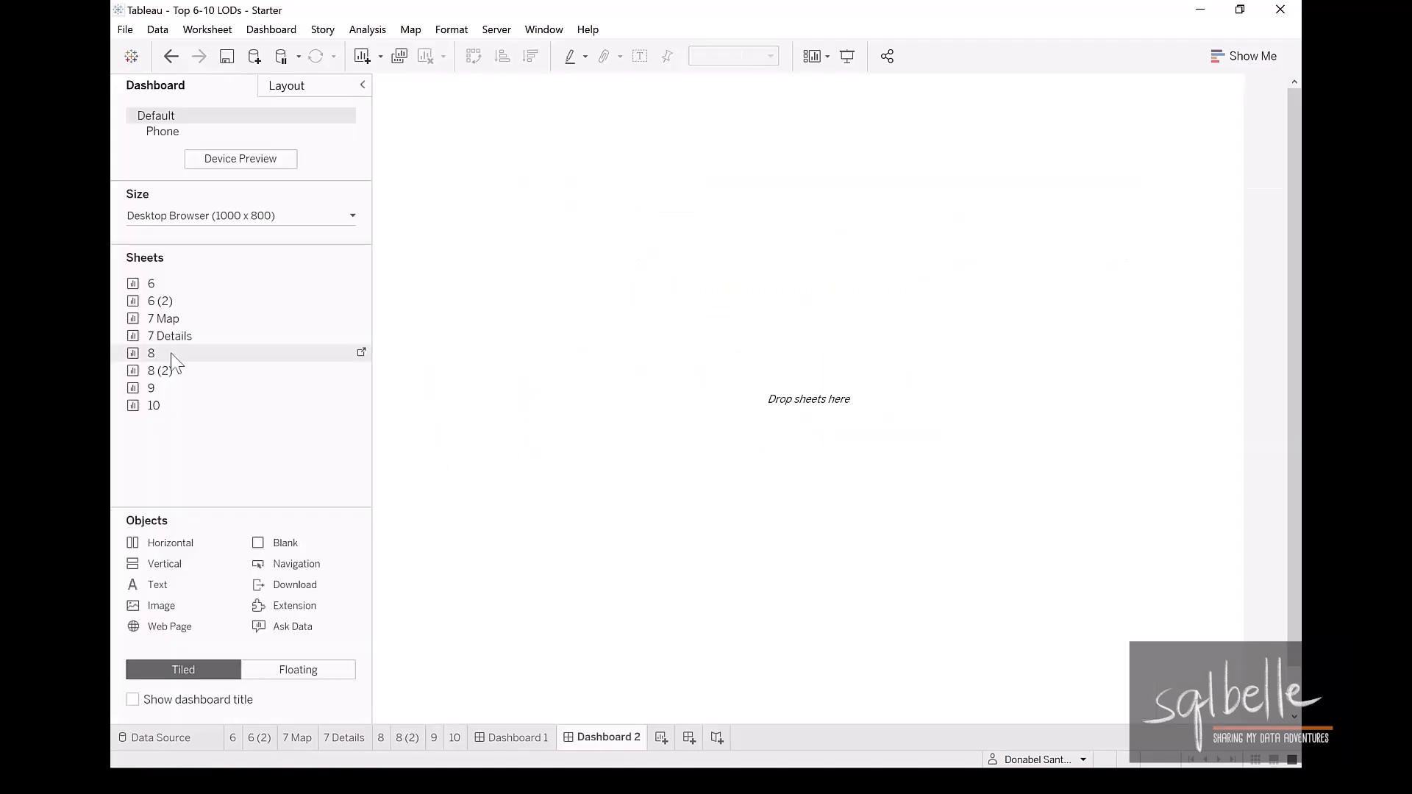
# Place the state Actual vs Target sheet on the new dashboard above the product profit chart
pyautogui.moveTo(151, 352); pyautogui.dragTo(808, 399)
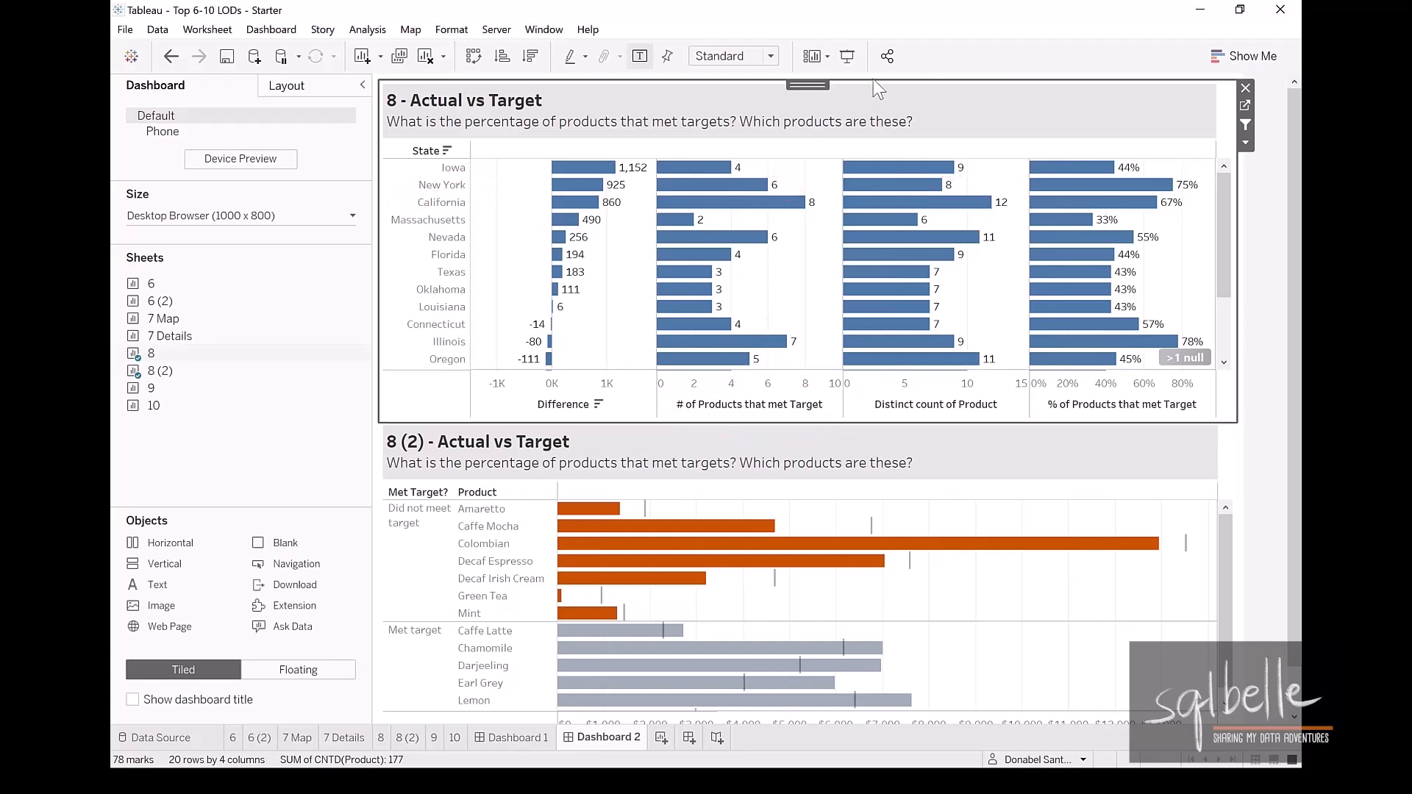
# Set the state chart as Use as Filter and select Louisiana to filter the product chart to its seven products
pyautogui.click(709, 186)
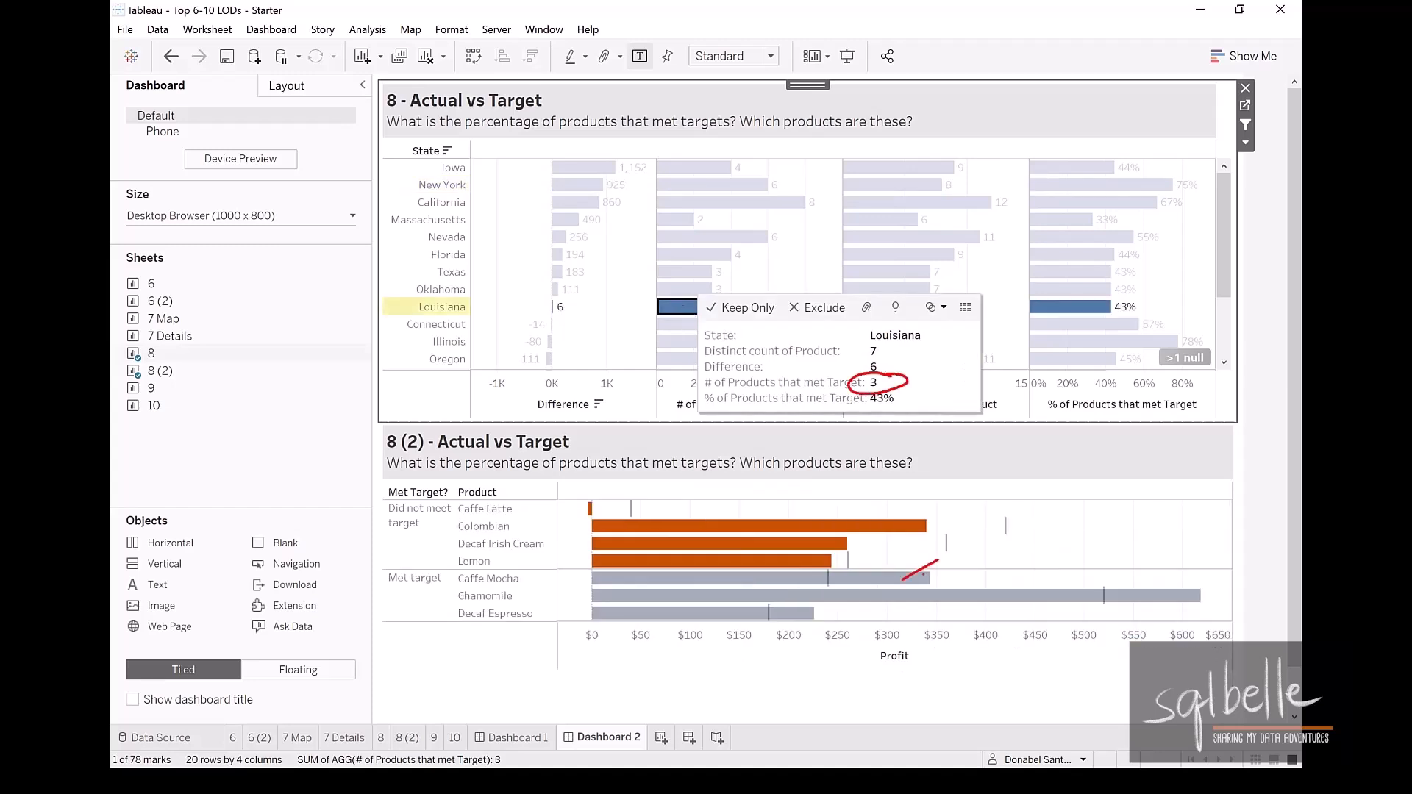
pyautogui.moveTo(918, 621); pyautogui.dragTo(1036, 568)
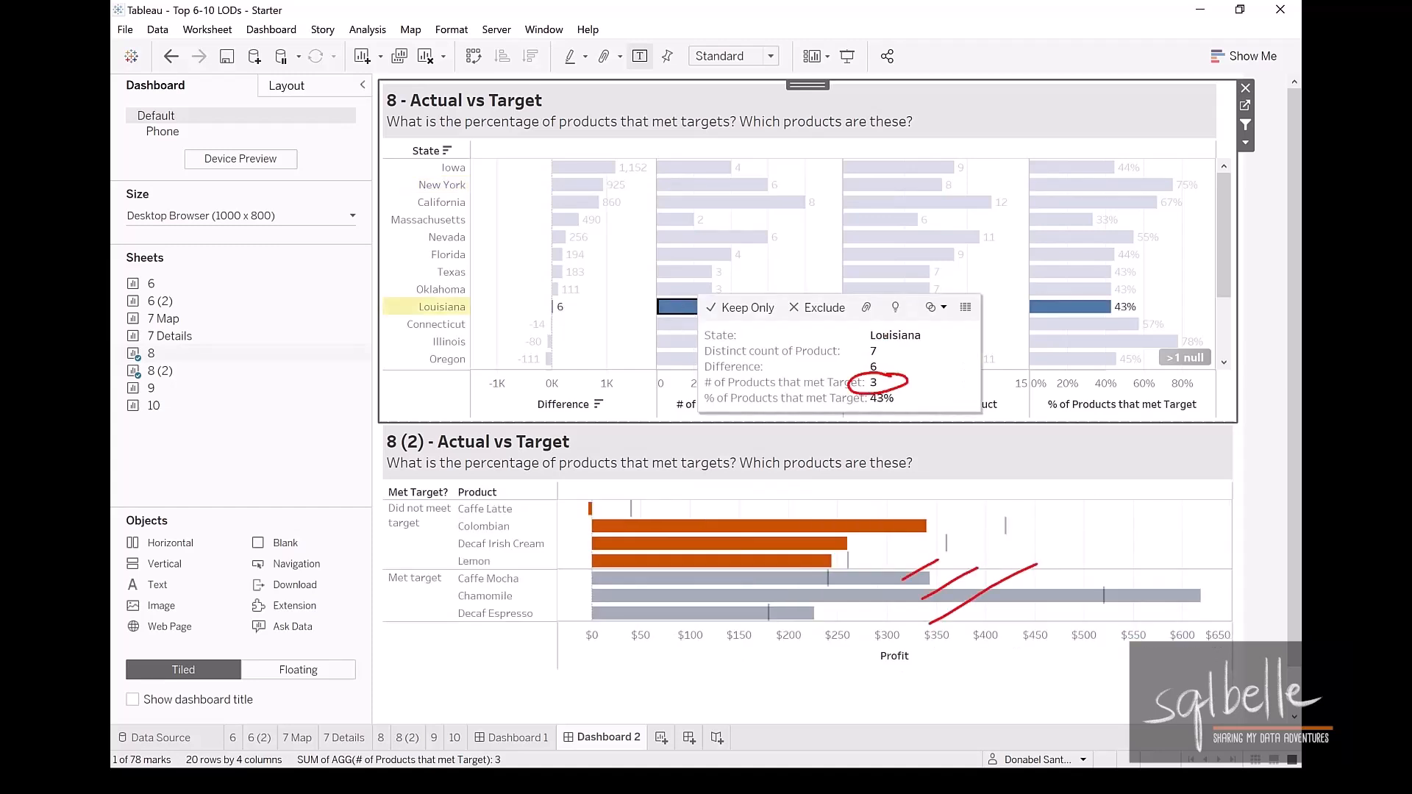